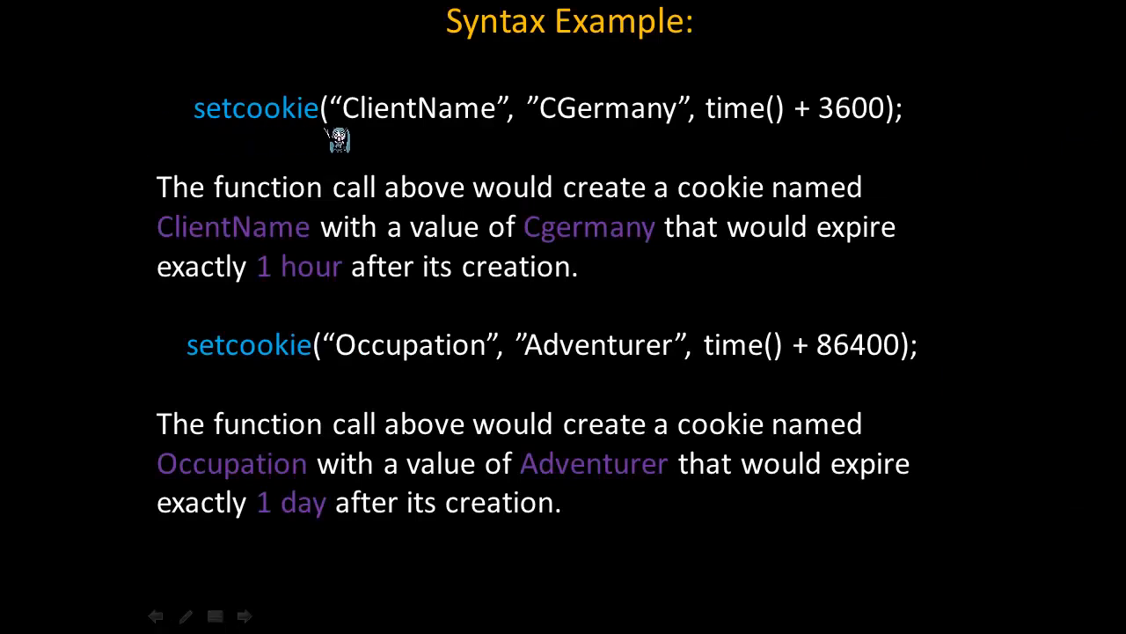
mouse_move(497, 132)
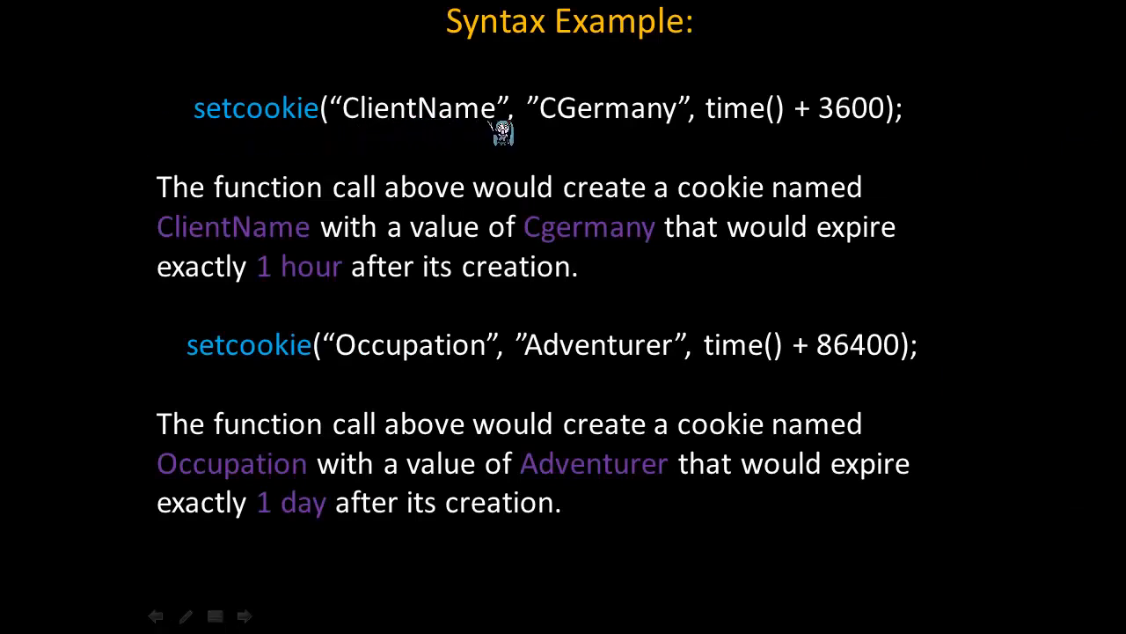
mouse_move(539, 131)
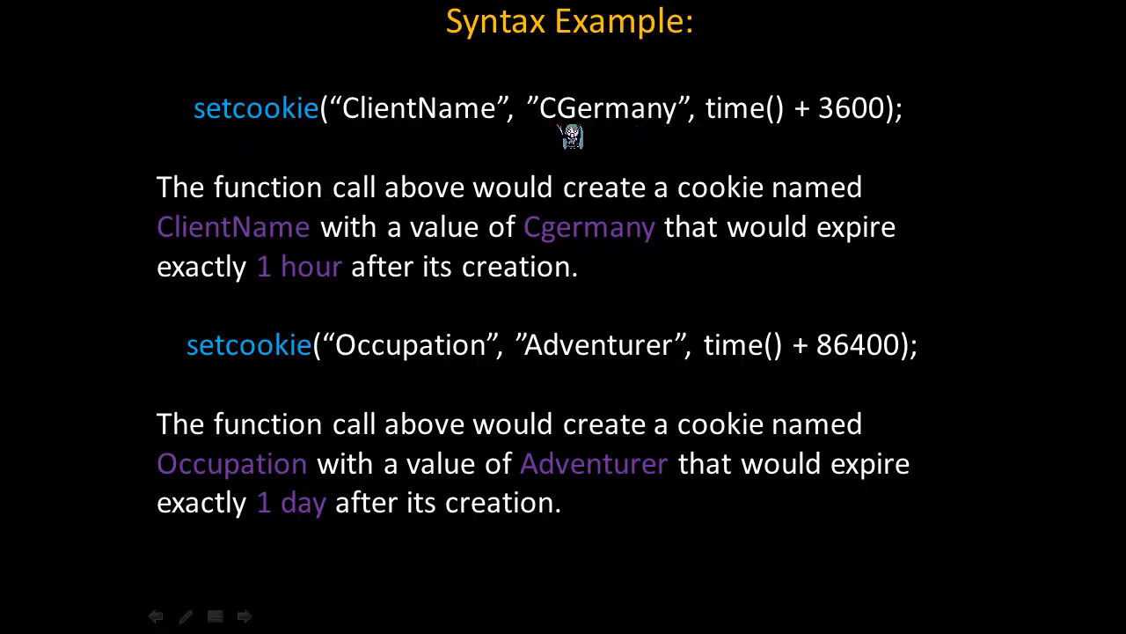
mouse_move(722, 138)
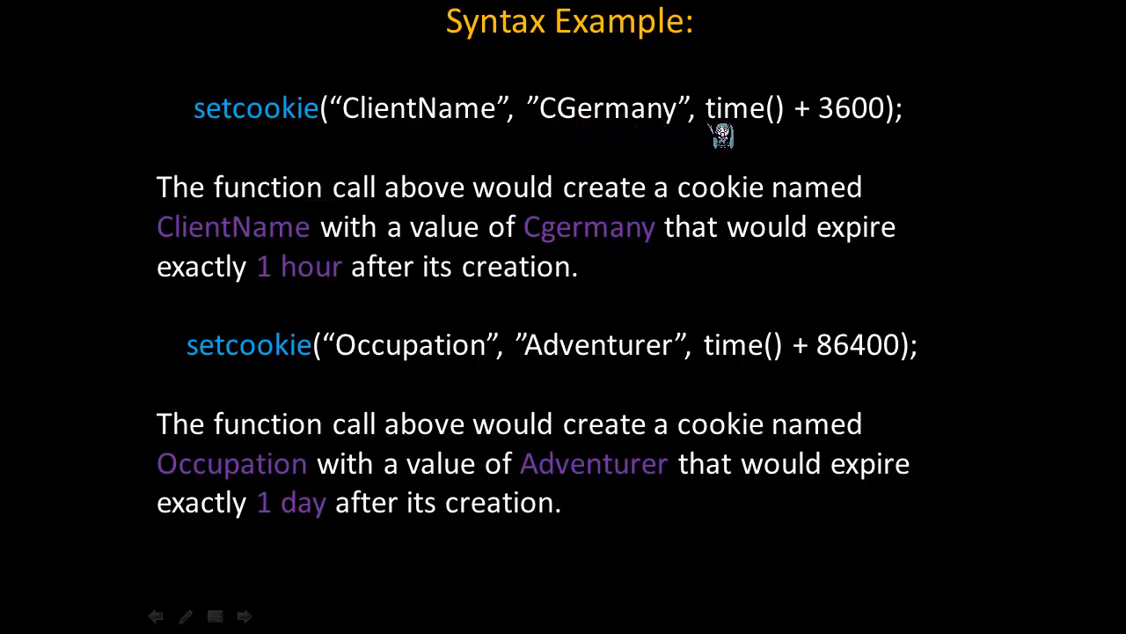
mouse_move(791, 134)
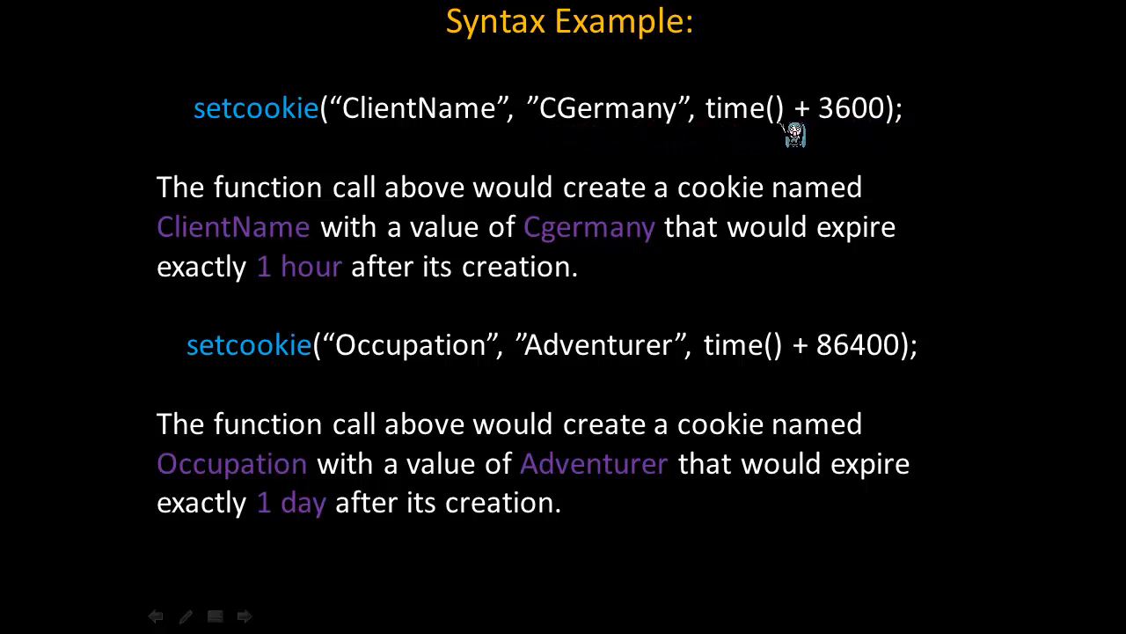
mouse_move(890, 134)
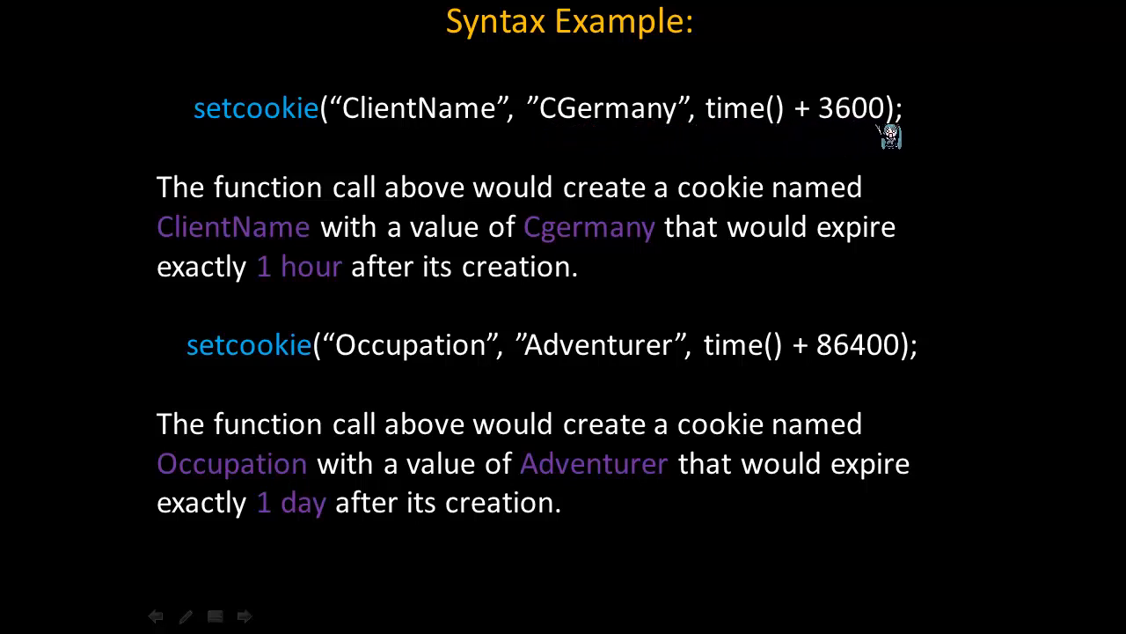
mouse_move(929, 114)
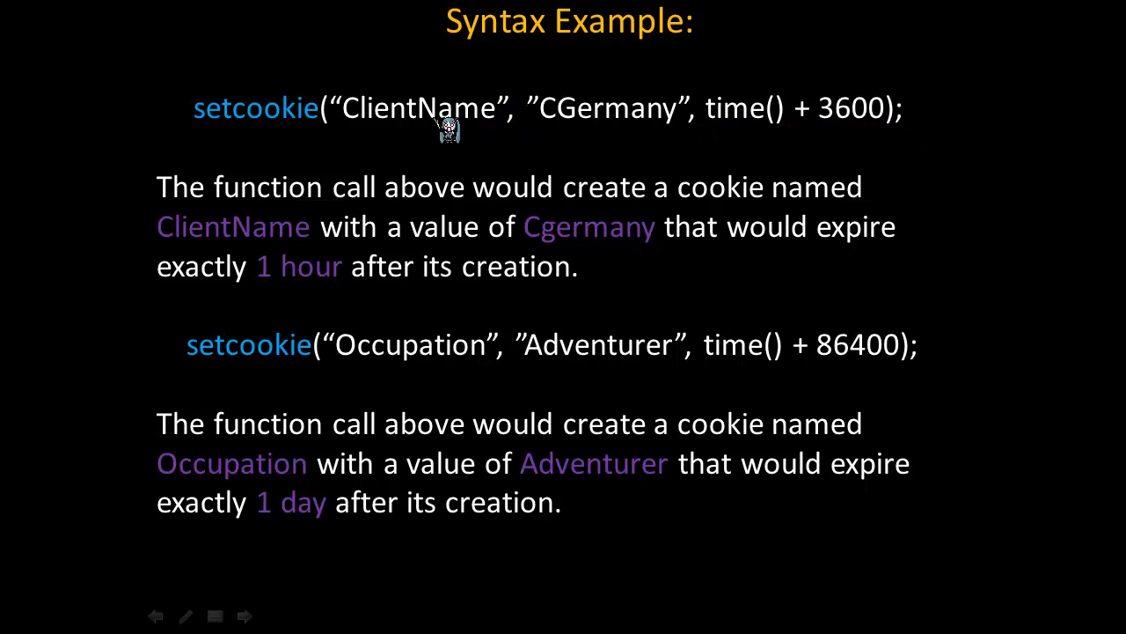
mouse_move(589, 126)
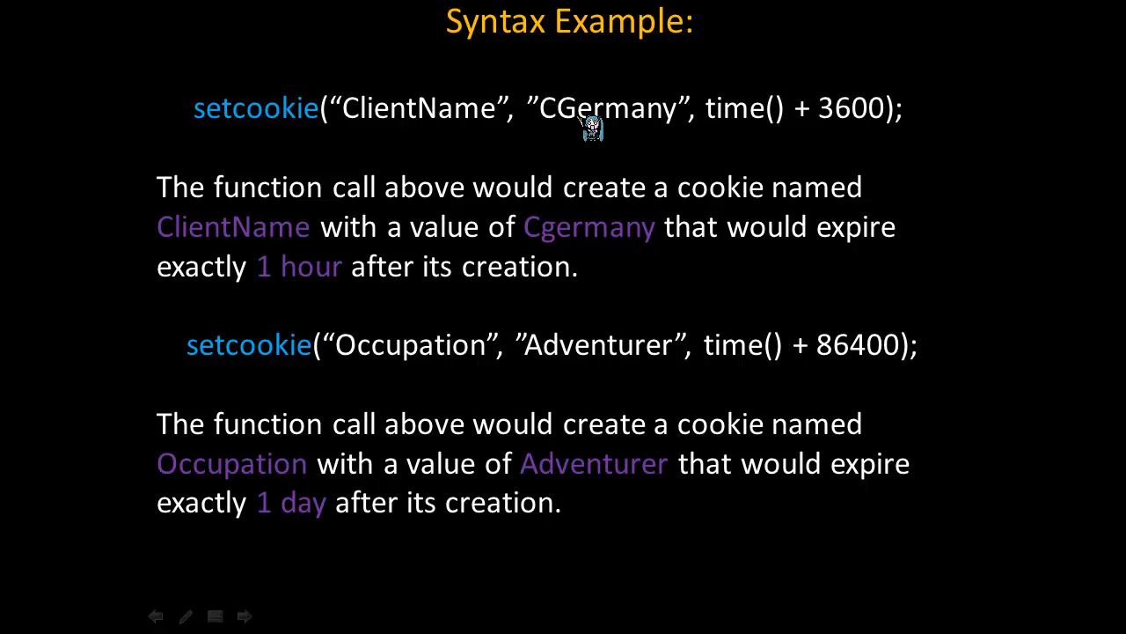
mouse_move(866, 130)
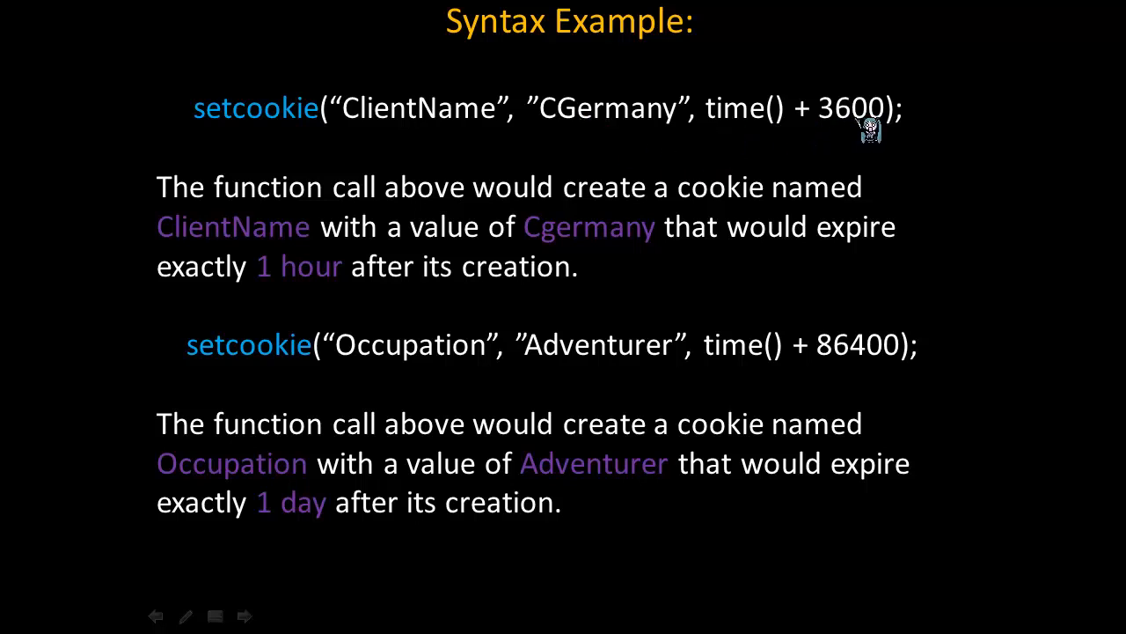
mouse_move(229, 373)
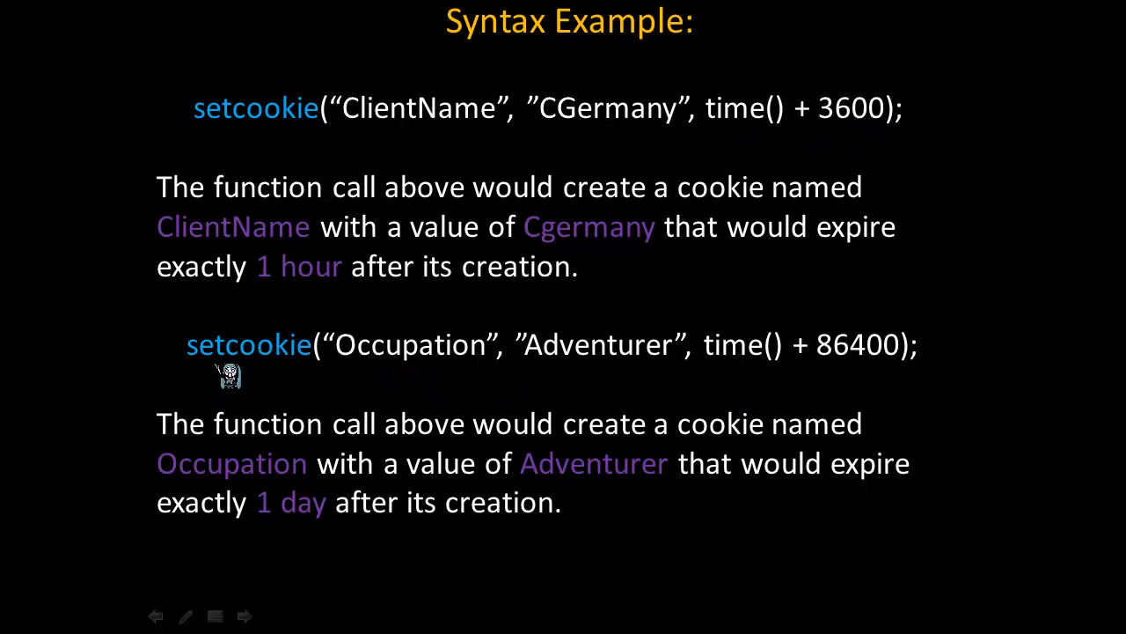
mouse_move(486, 373)
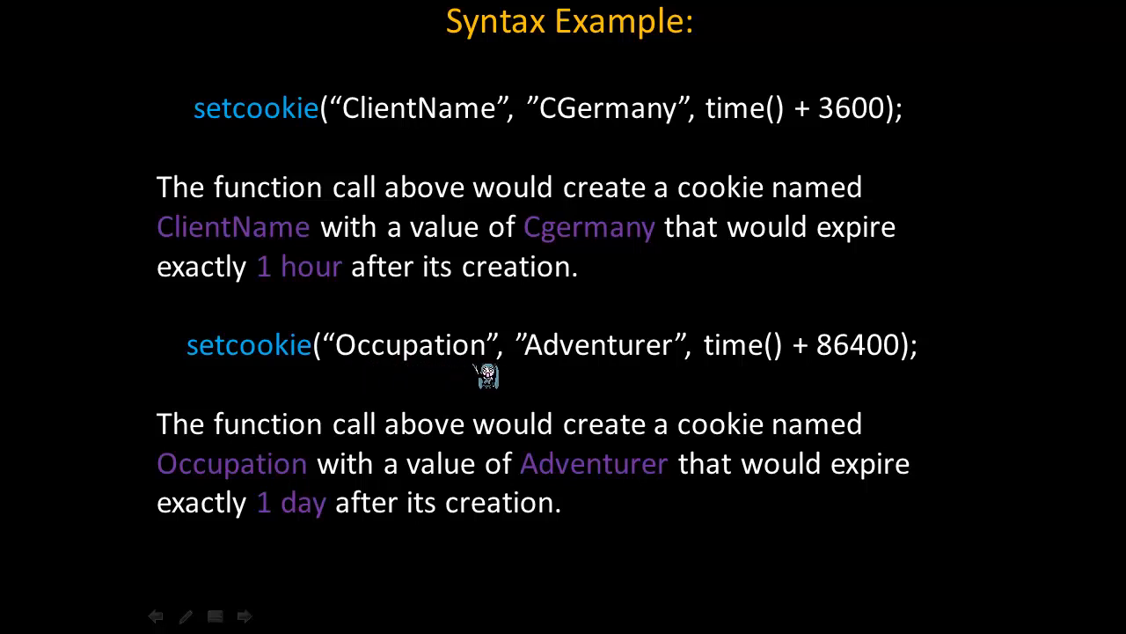
mouse_move(542, 370)
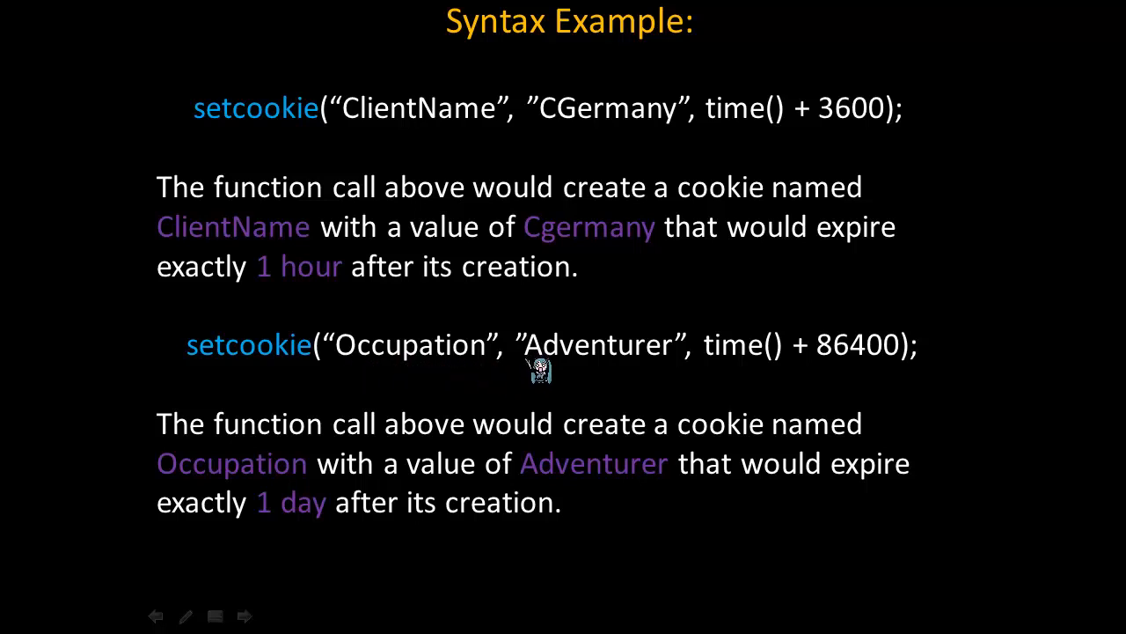
mouse_move(672, 370)
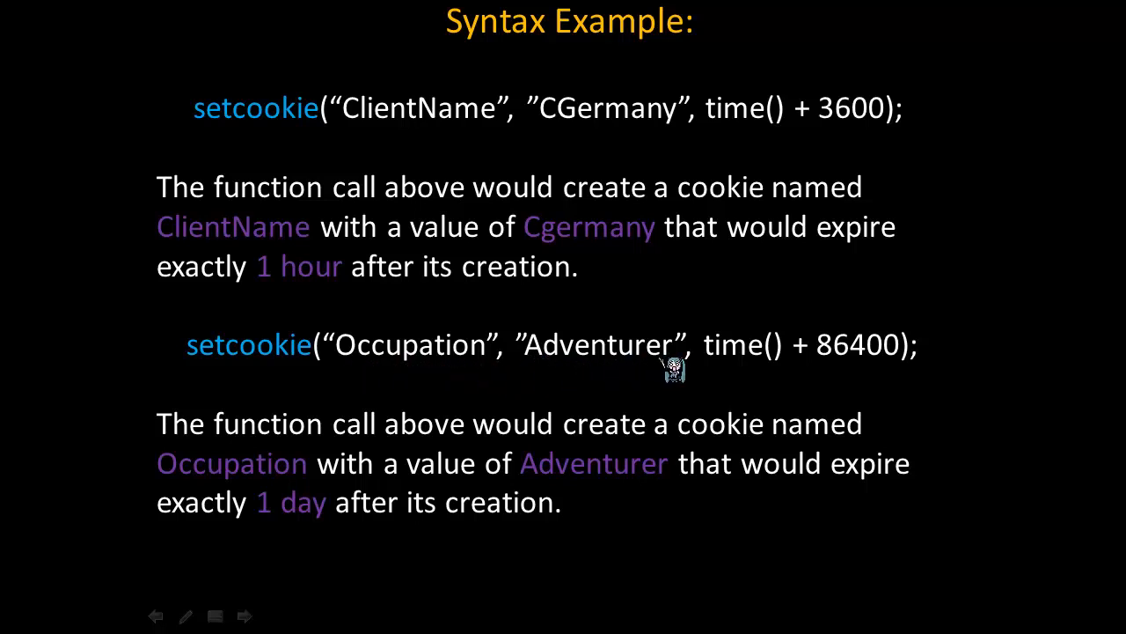
mouse_move(722, 373)
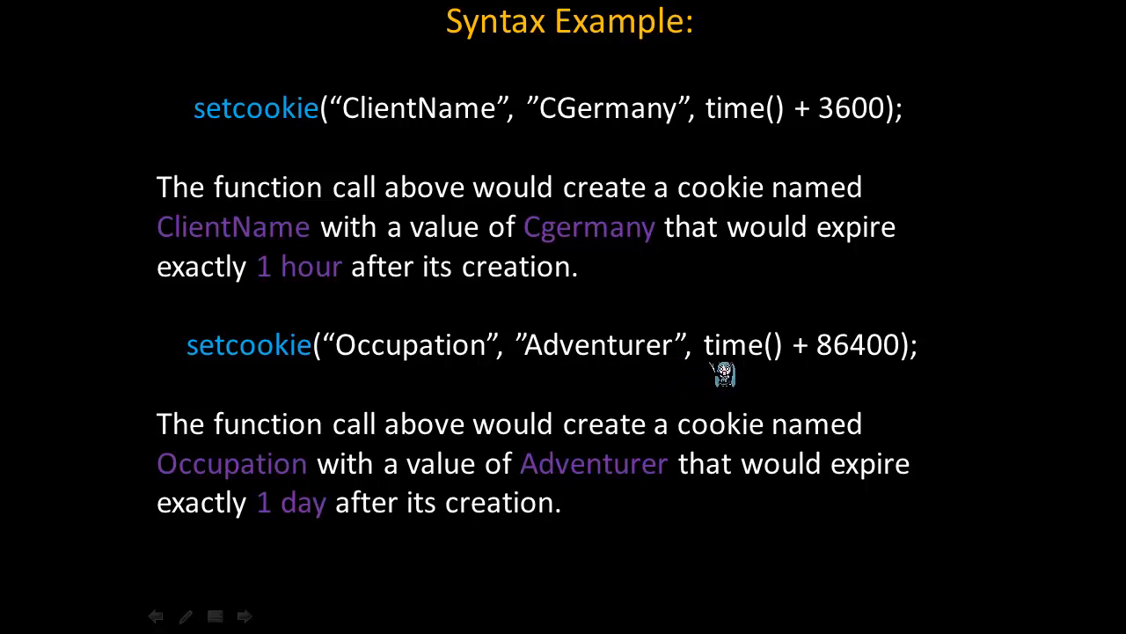
mouse_move(883, 373)
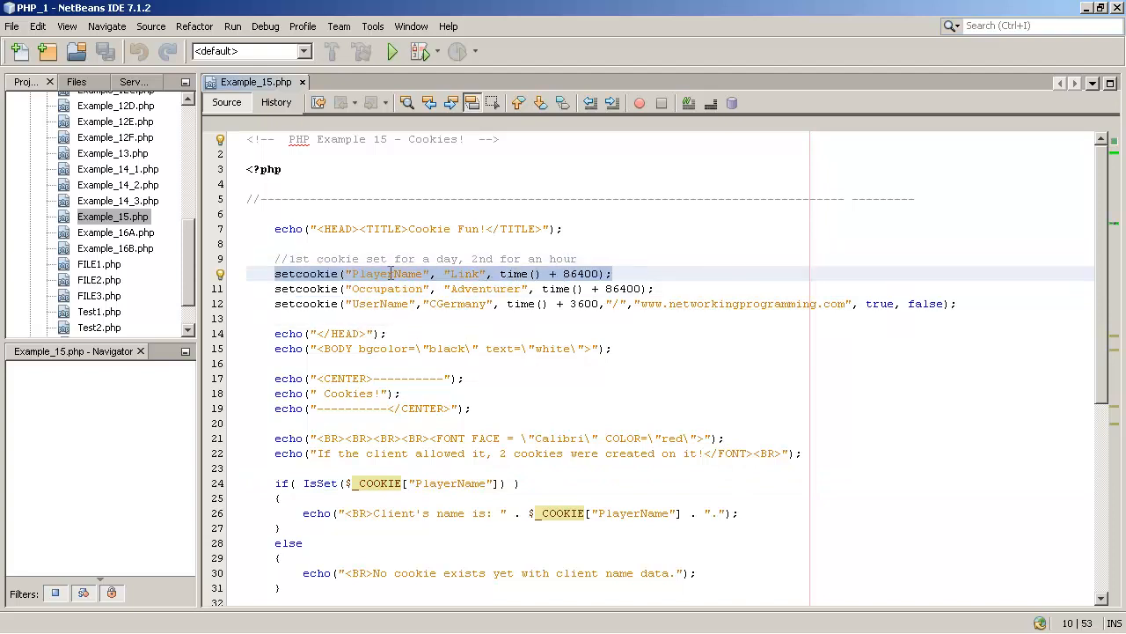
Highlight the PlayerName and Occupation cookie names in the setcookie() calls.
double_click(466, 274)
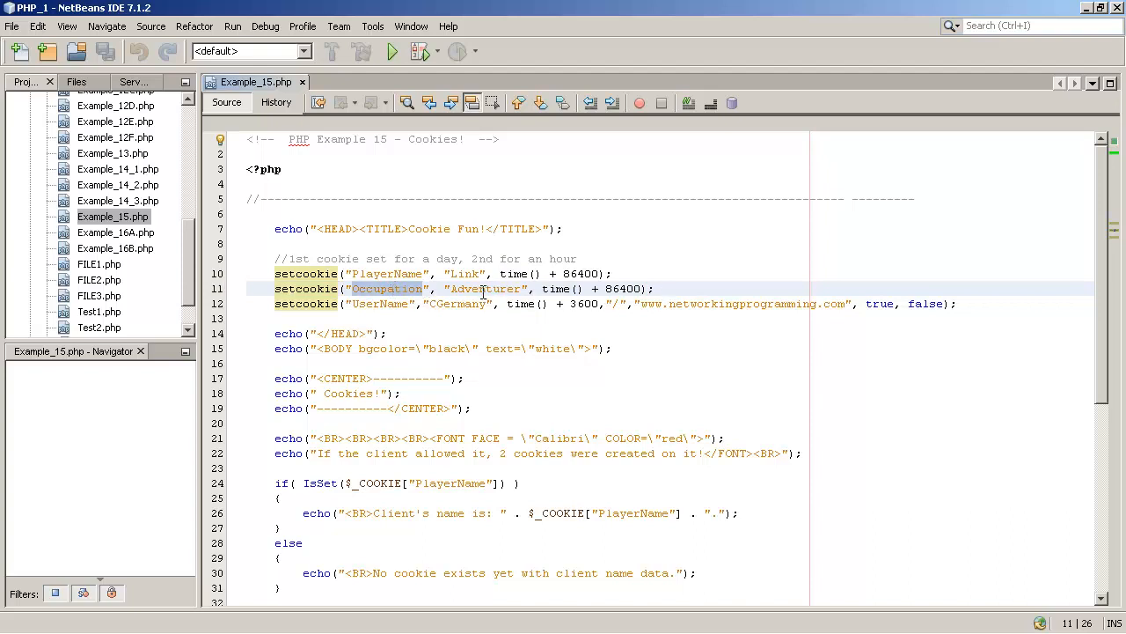
double_click(485, 288)
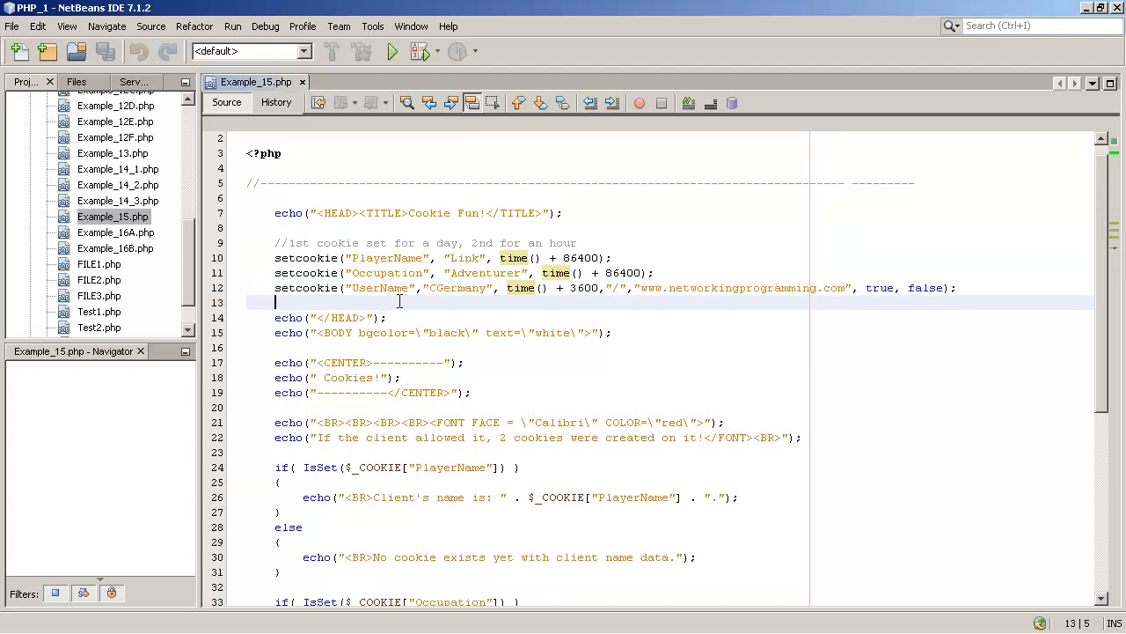
Review the rest of the file and highlight the Occupation key in the isset($_COOKIE) check.
scroll(down, 3)
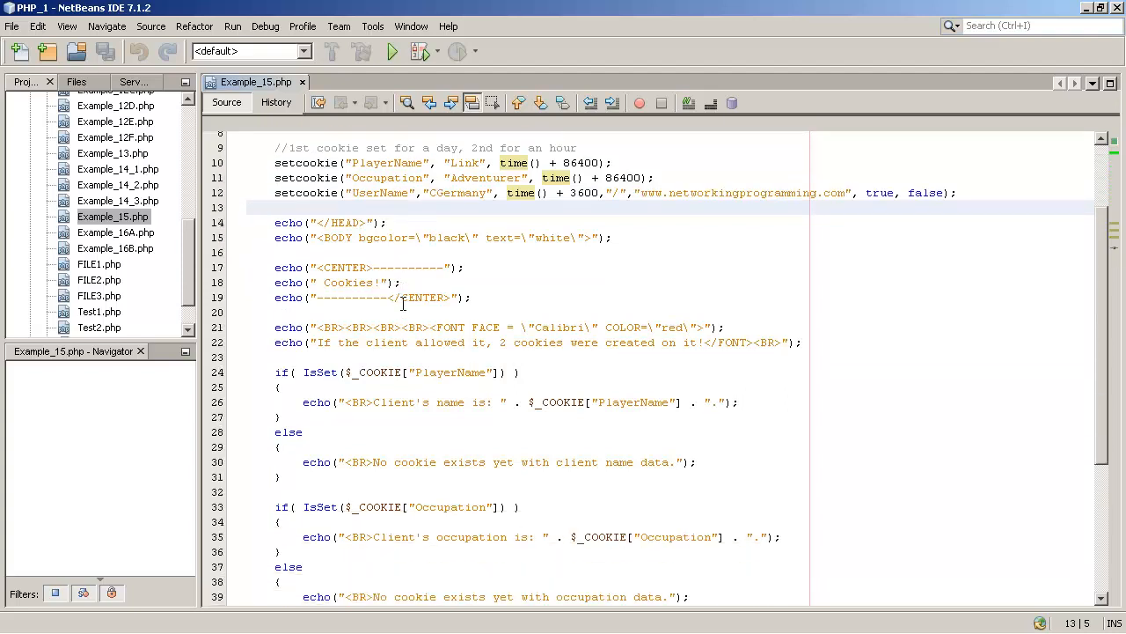
scroll(down, 3)
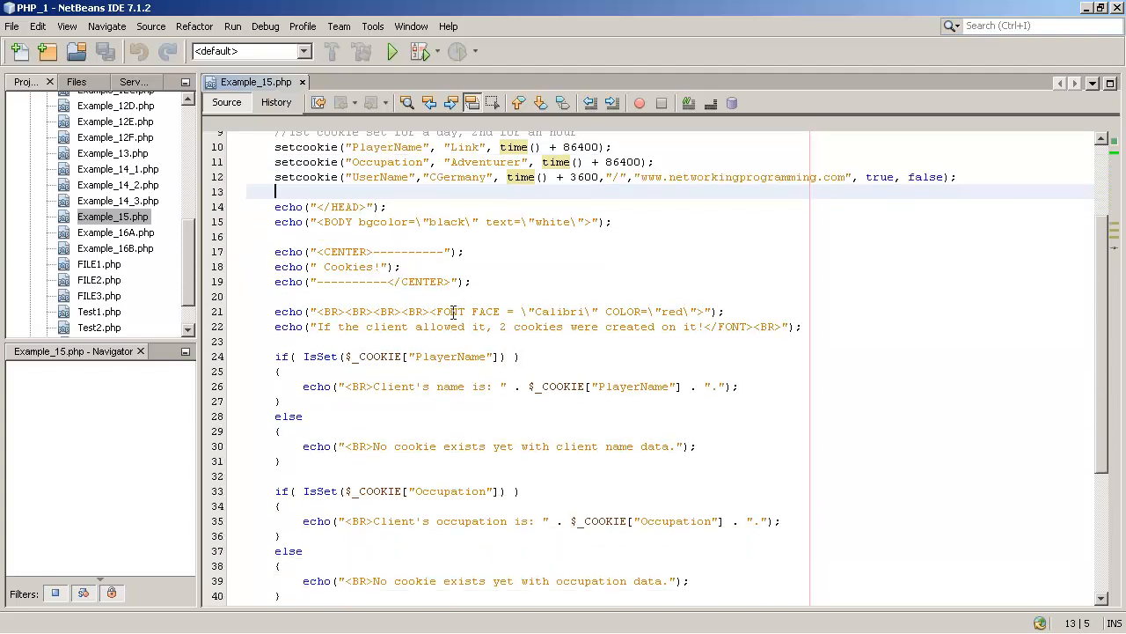
scroll(down, 3)
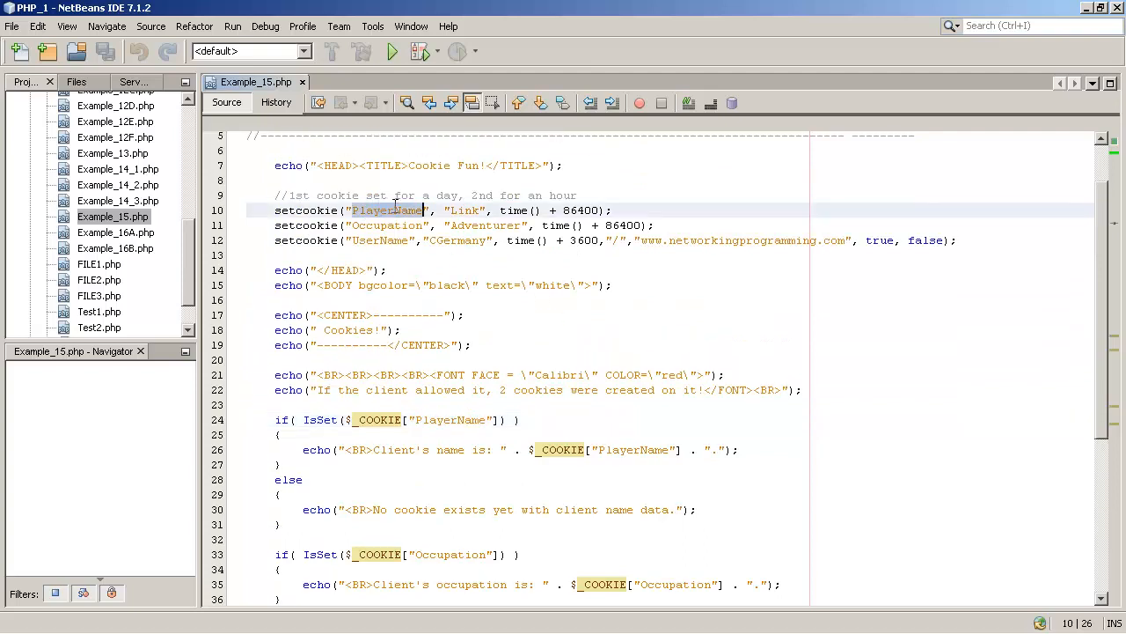
scroll(down, 3)
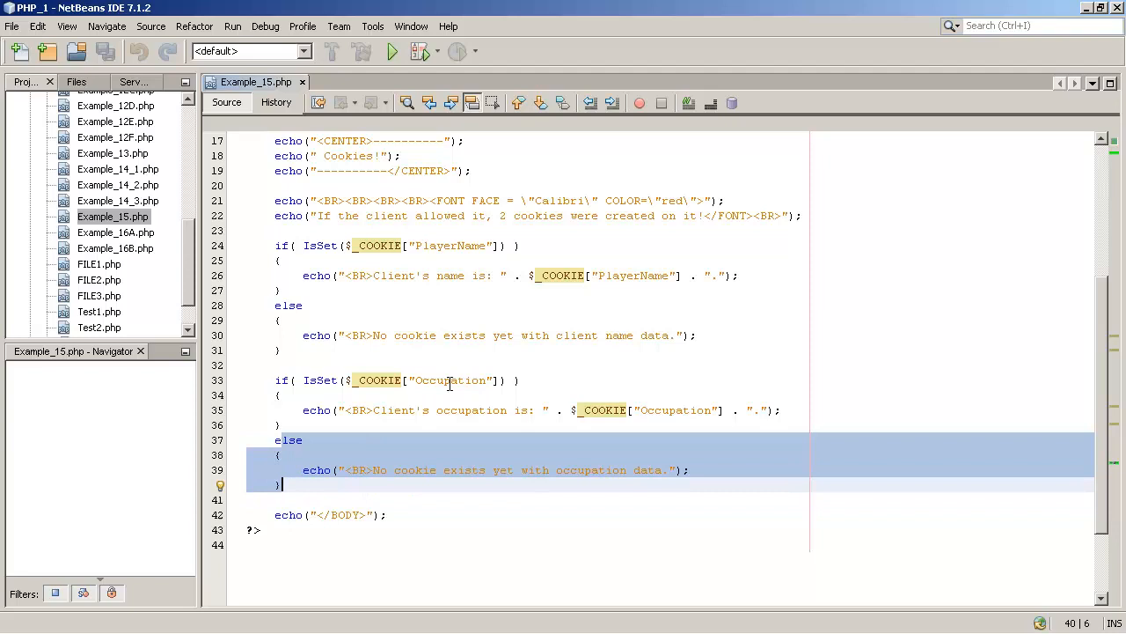
double_click(451, 380)
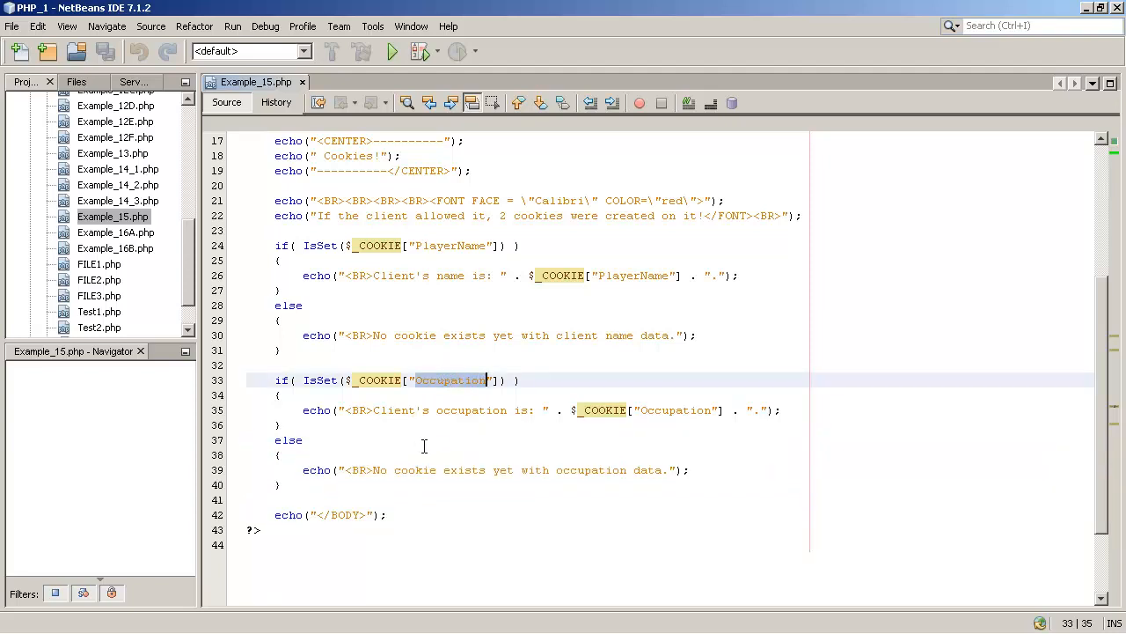
mouse_move(426, 428)
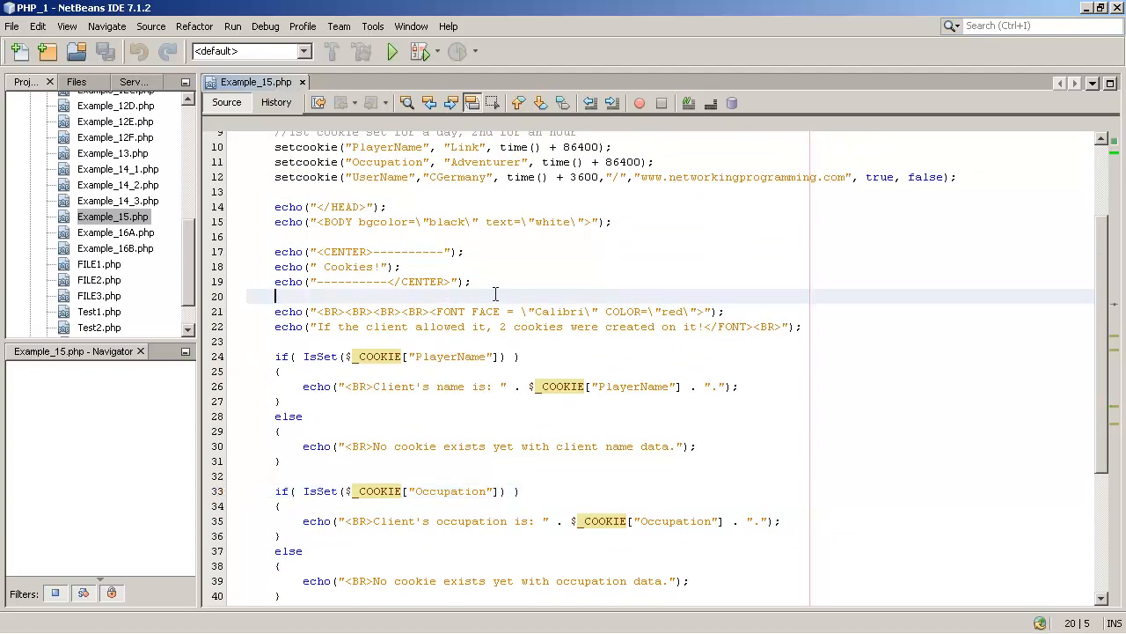
Run Example_15.php in Internet Explorer and refresh so it reports name Link and occupation Adventurer.
click(112, 216)
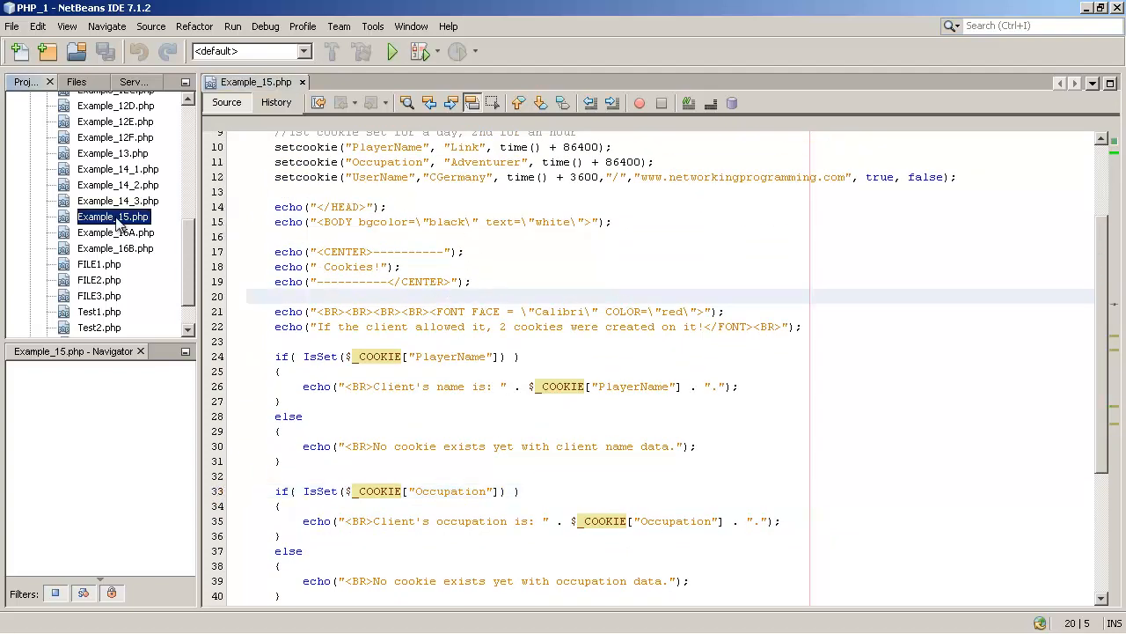
click(390, 51)
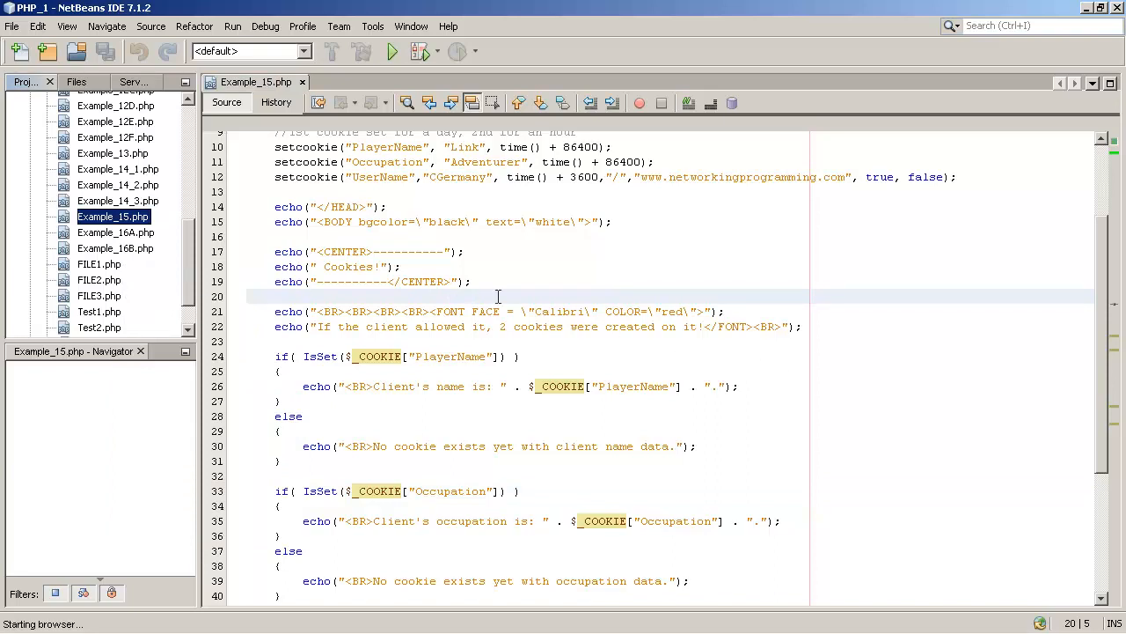
click(391, 49)
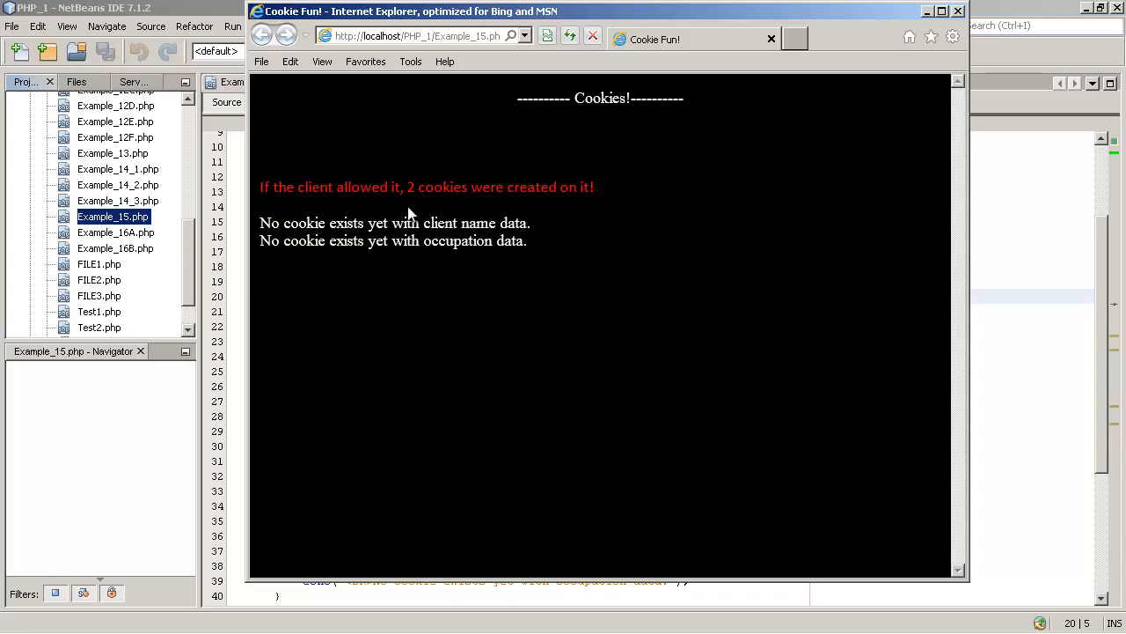
mouse_move(456, 212)
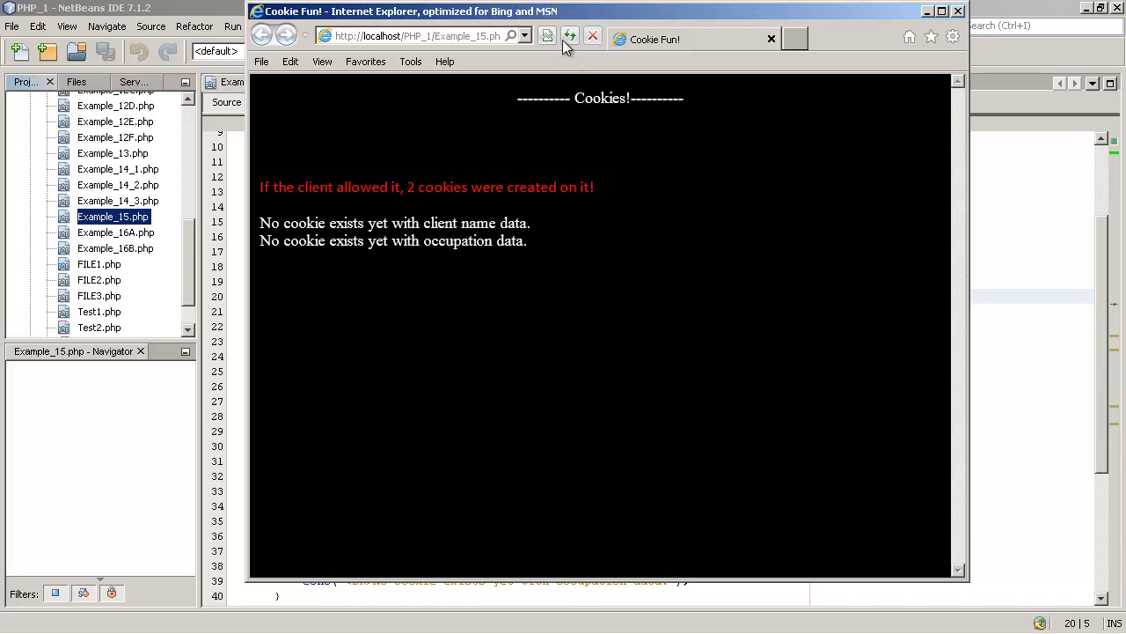
click(570, 35)
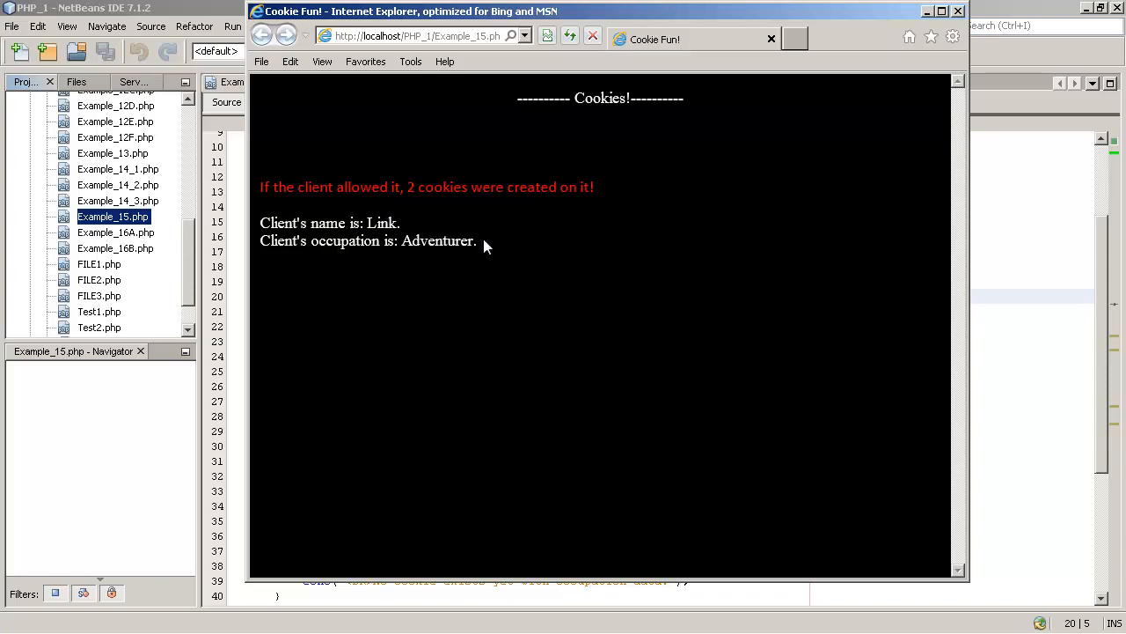
mouse_move(504, 242)
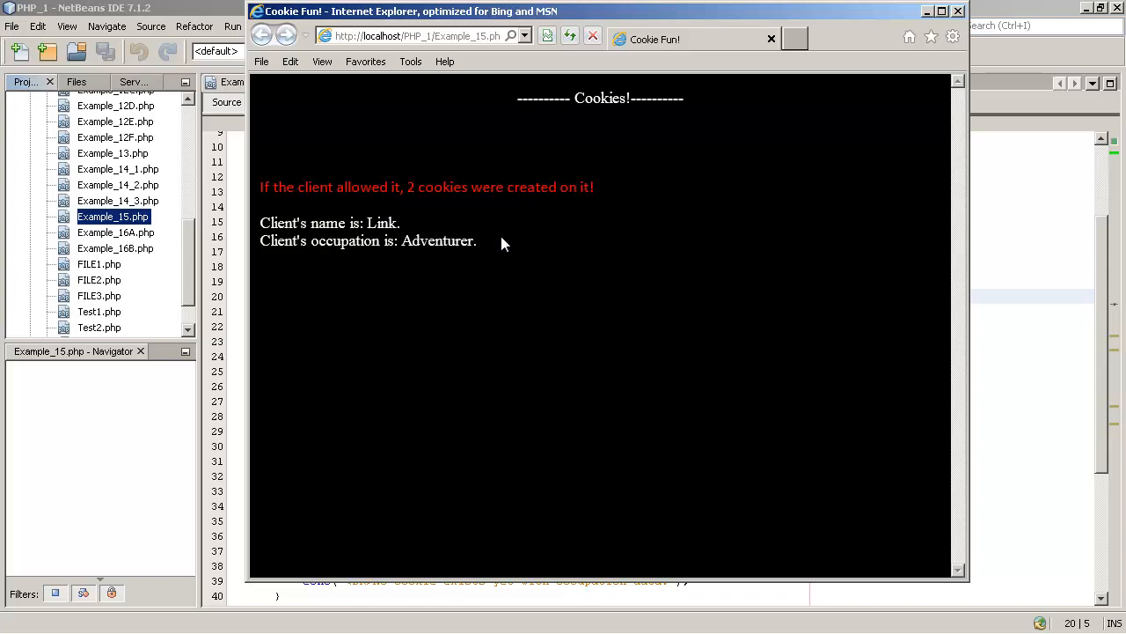
mouse_move(429, 222)
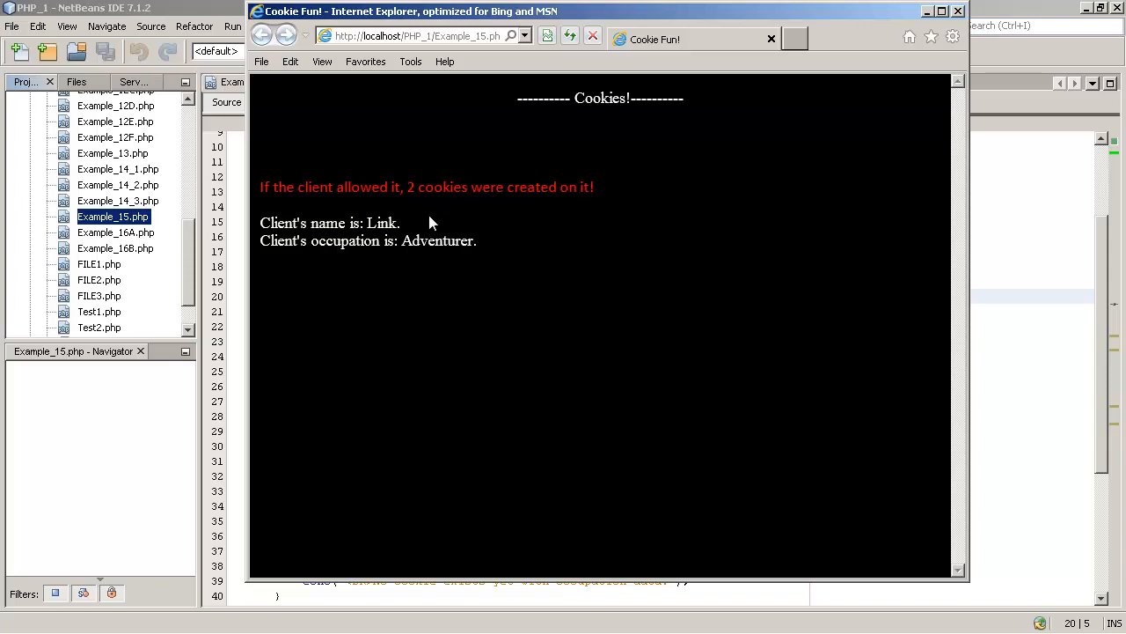
mouse_move(426, 238)
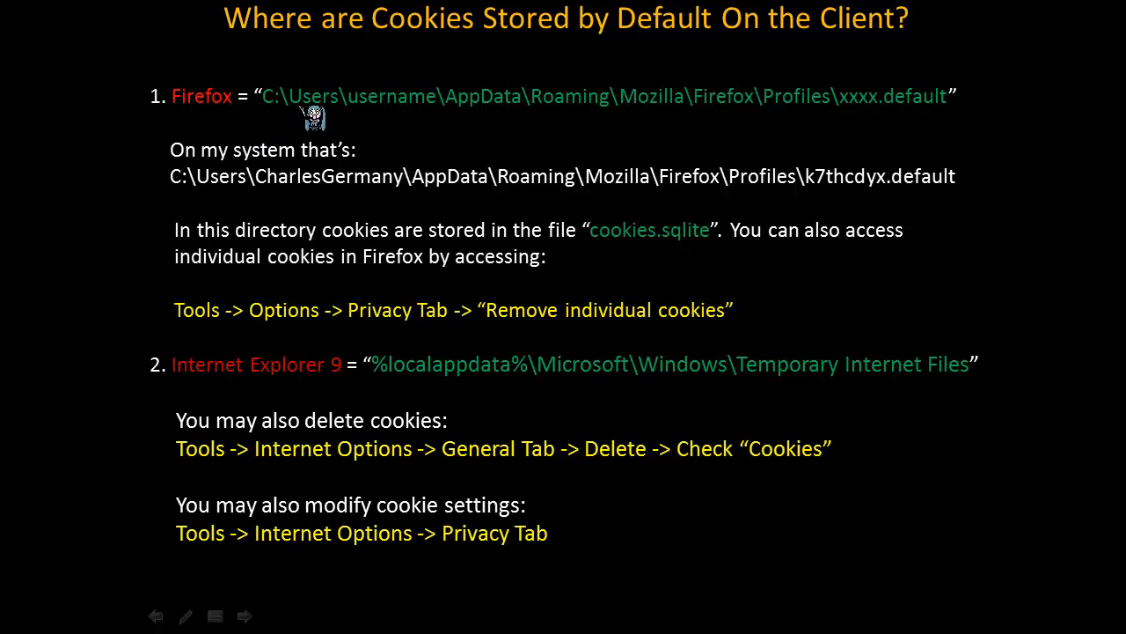
mouse_move(464, 119)
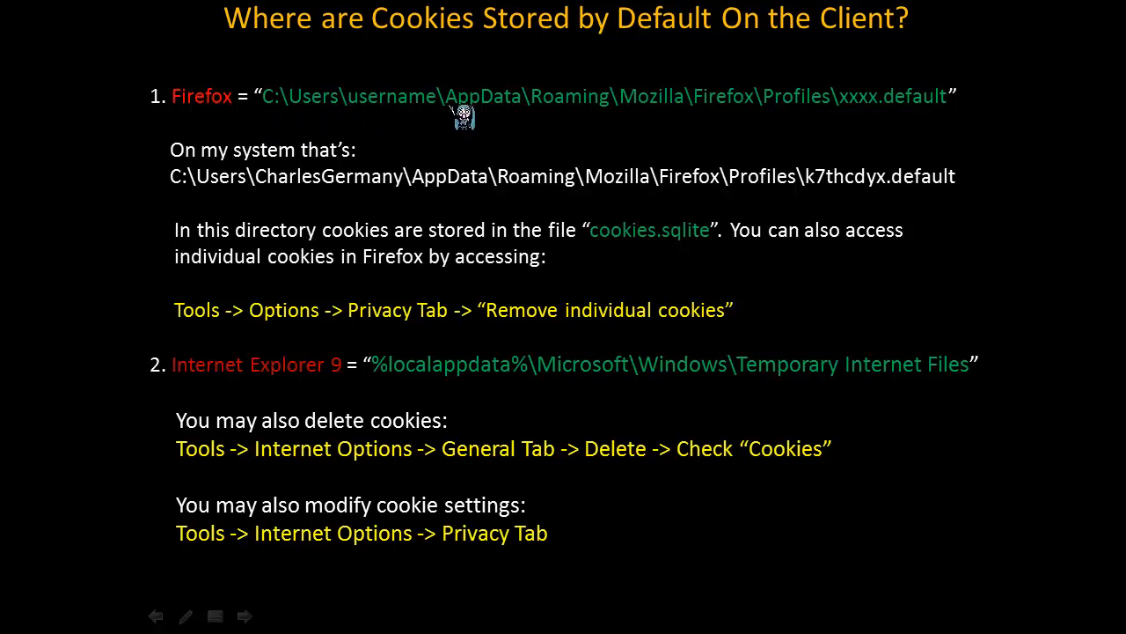
mouse_move(806, 121)
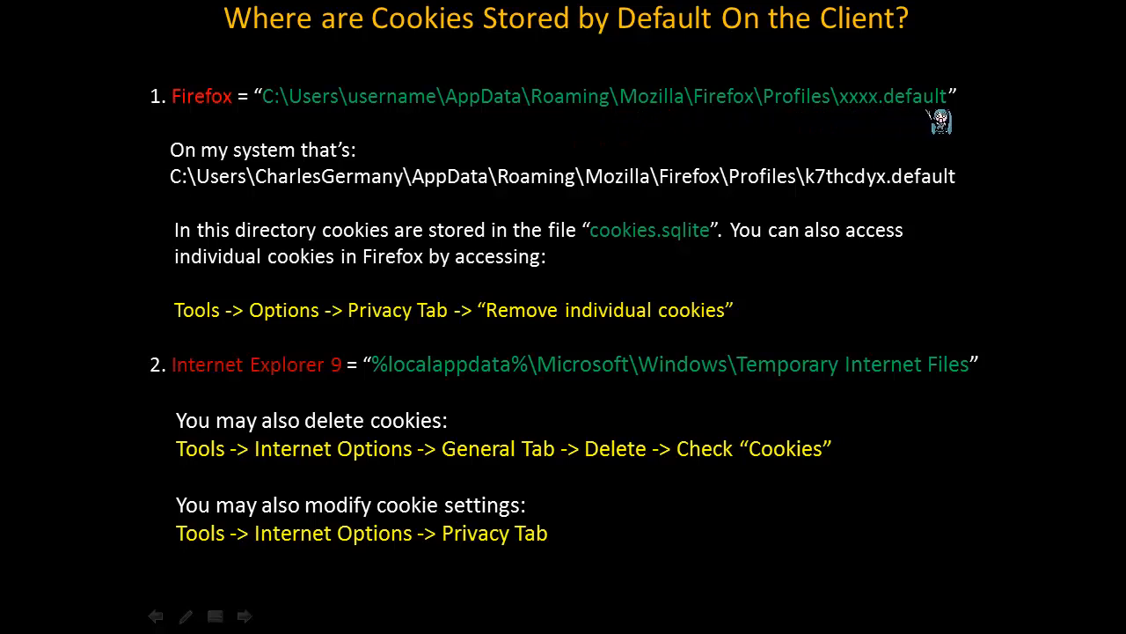
mouse_move(264, 253)
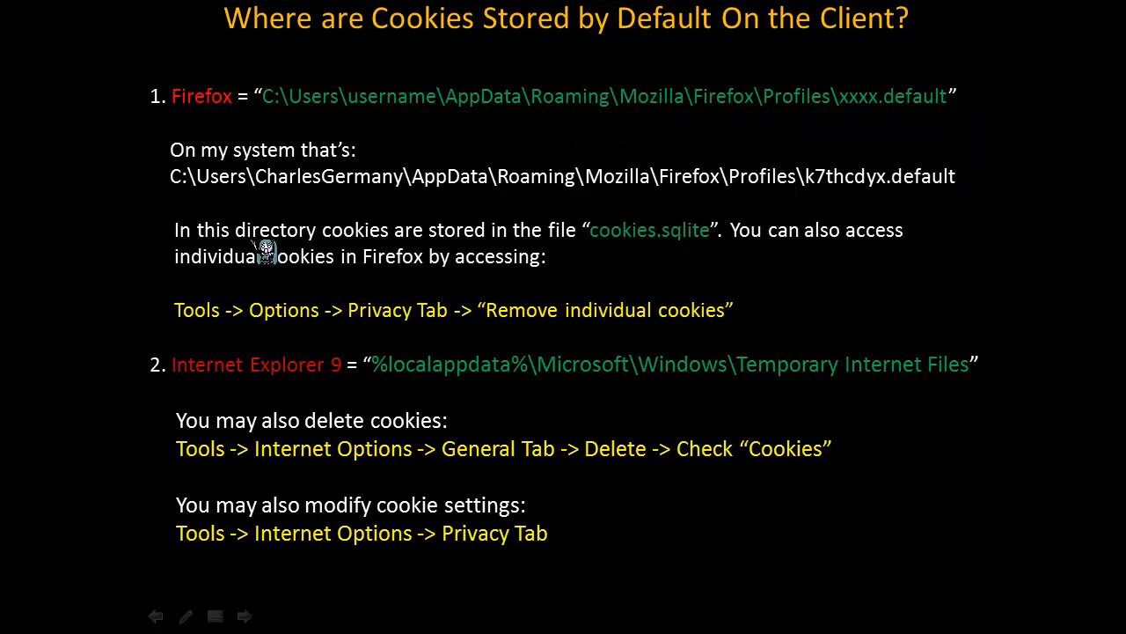
mouse_move(440, 201)
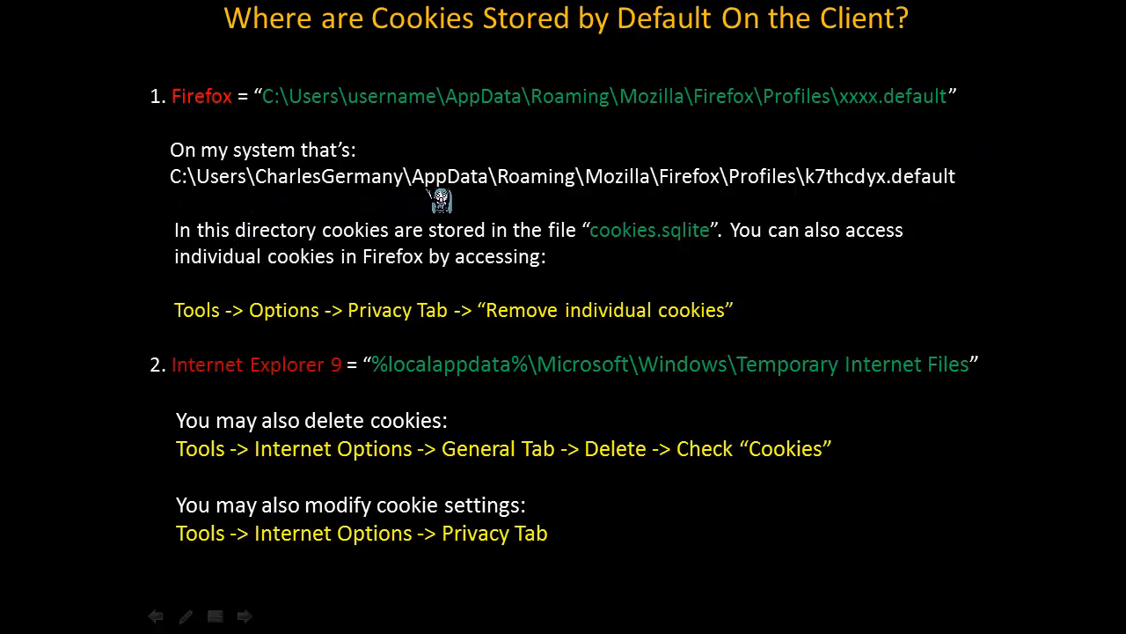
mouse_move(942, 197)
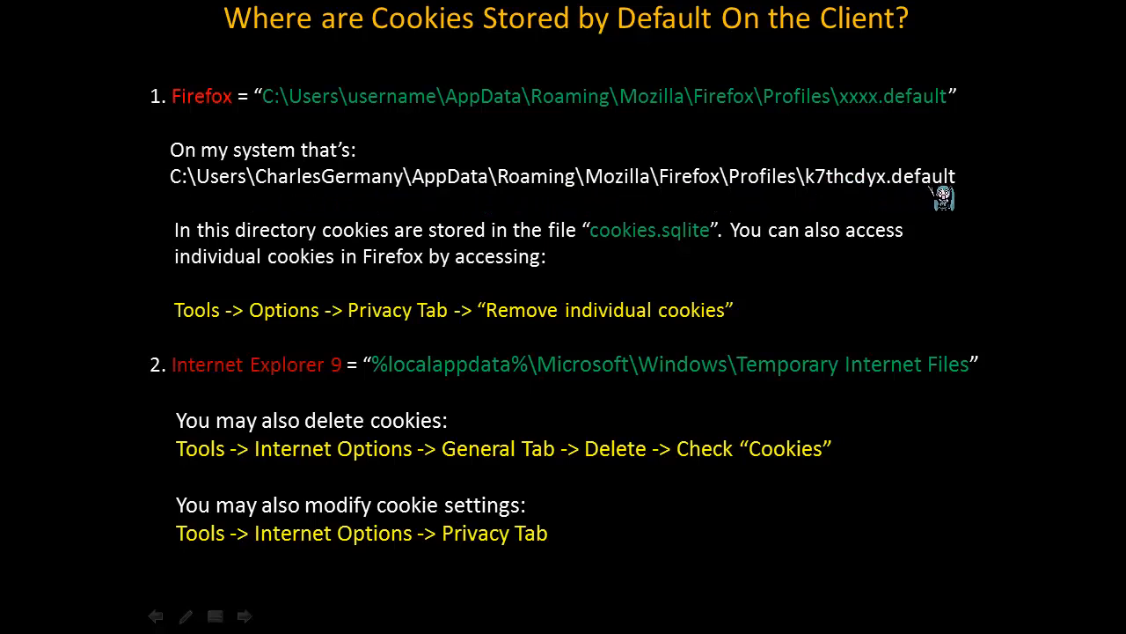
mouse_move(936, 244)
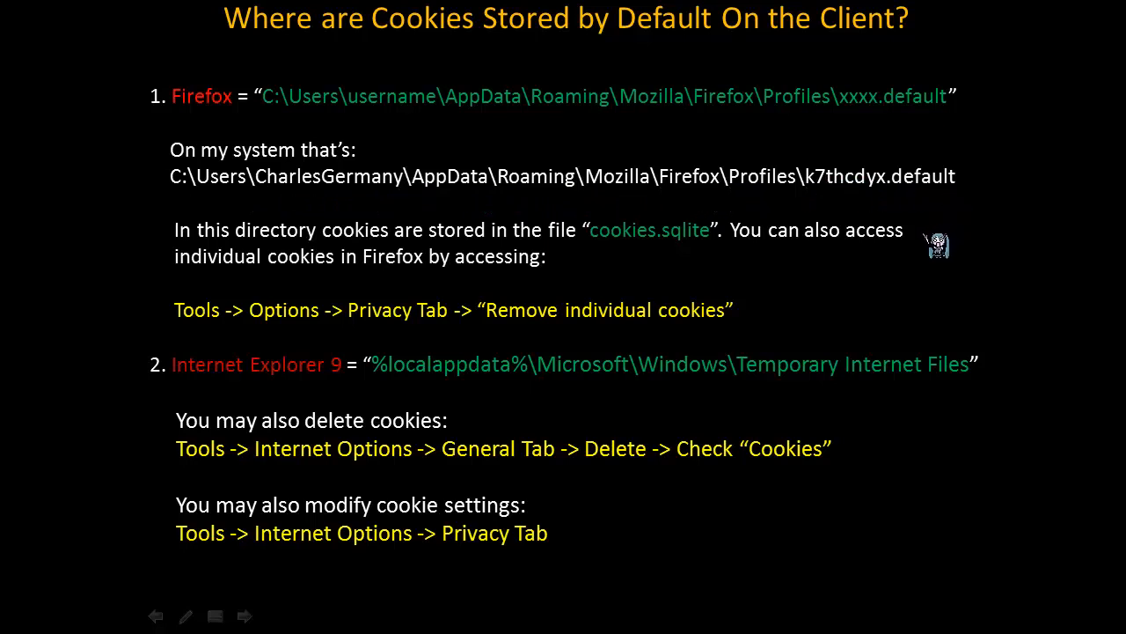
mouse_move(609, 255)
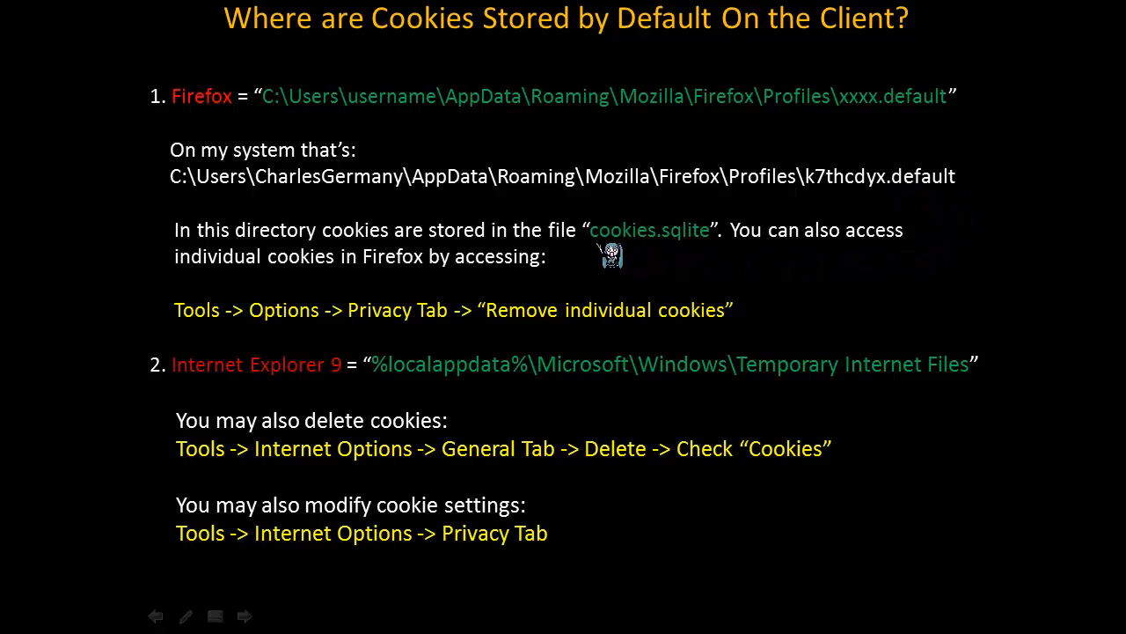
mouse_move(748, 257)
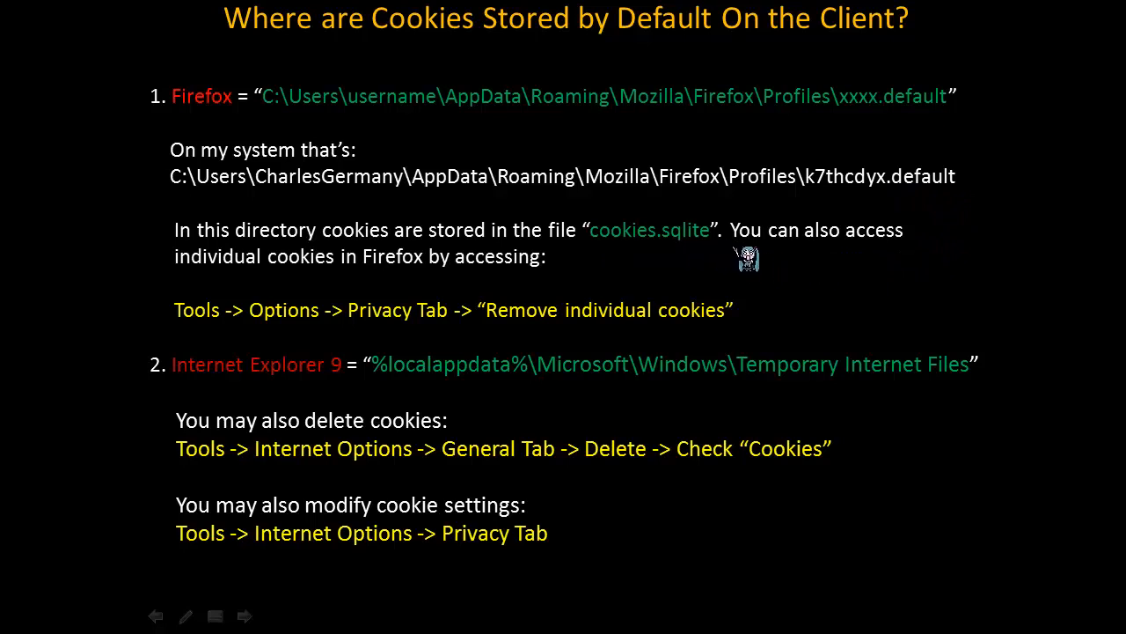
mouse_move(826, 257)
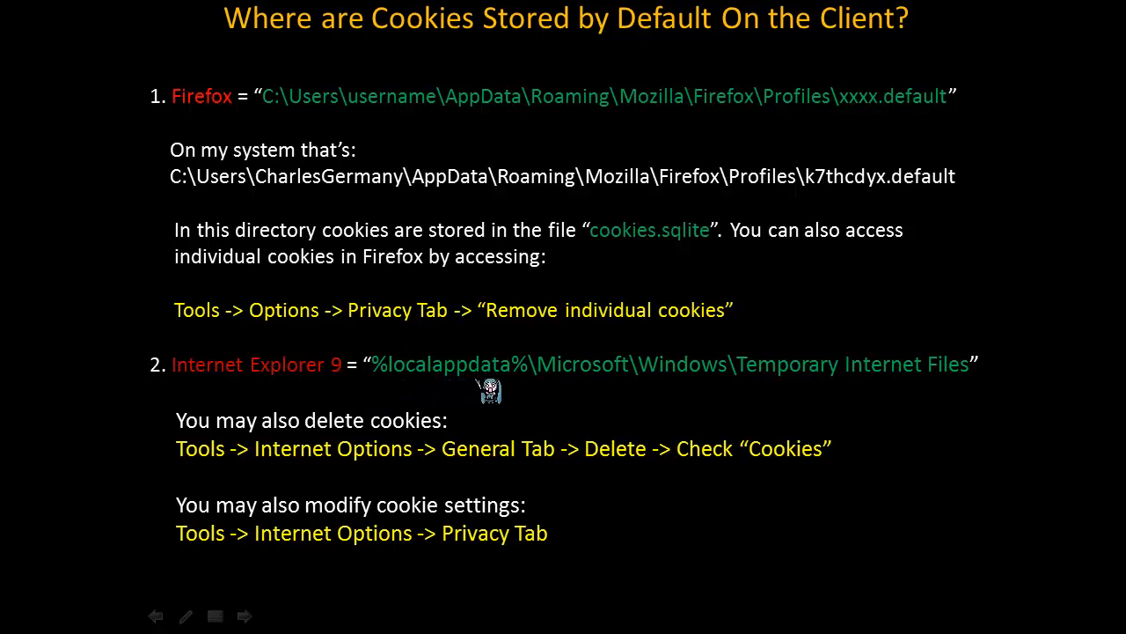
mouse_move(623, 385)
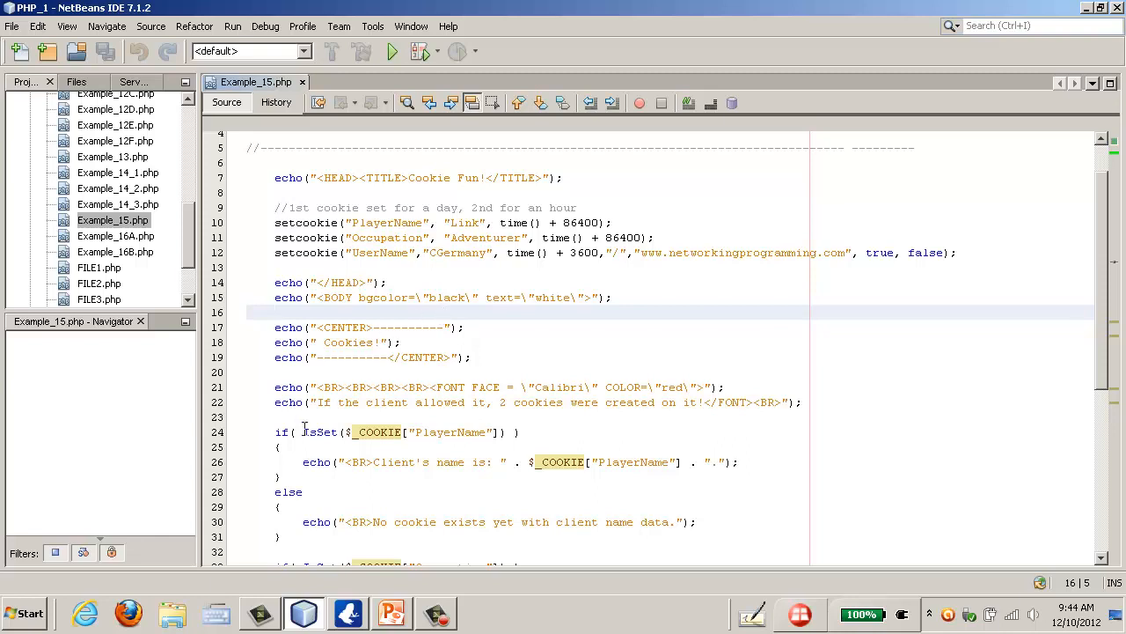
Navigate Windows Explorer to the pasted Firefox profiles folder path.
click(172, 612)
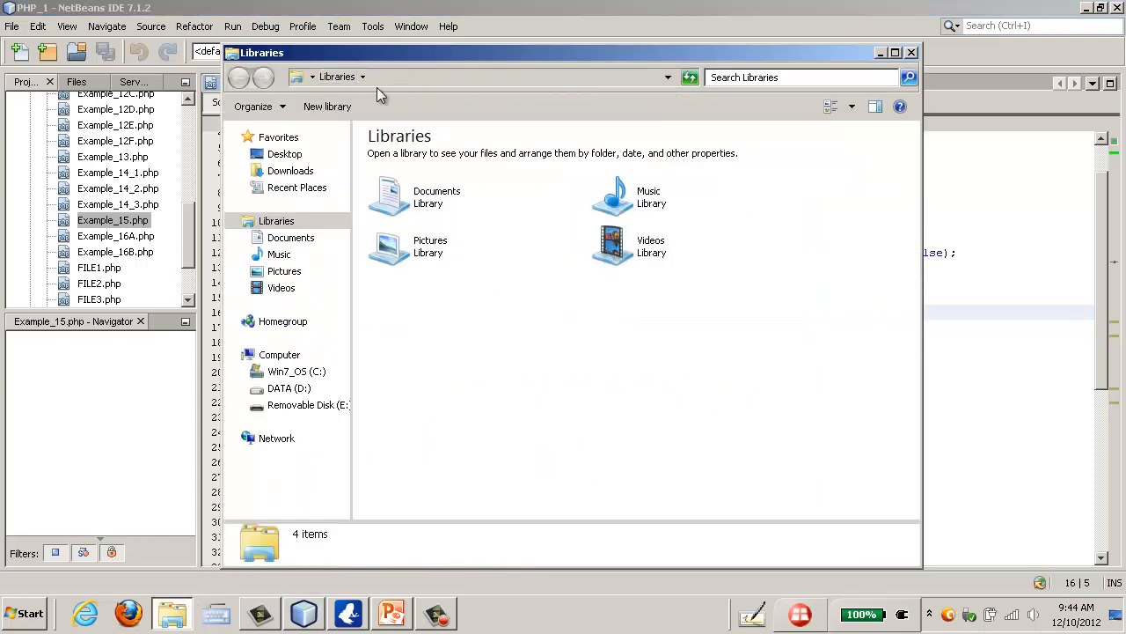
right_click(484, 78)
text(C:\Users\CharlesGermany\AppData\Roaming\Mozilla\Firefox\Profiles\)
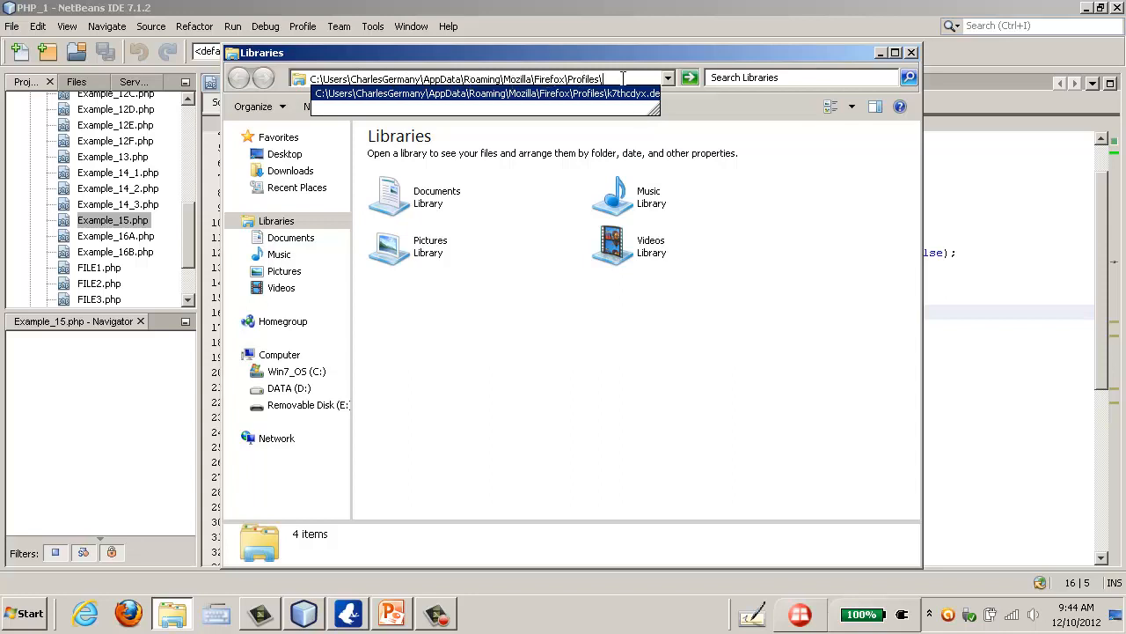
key(Return)
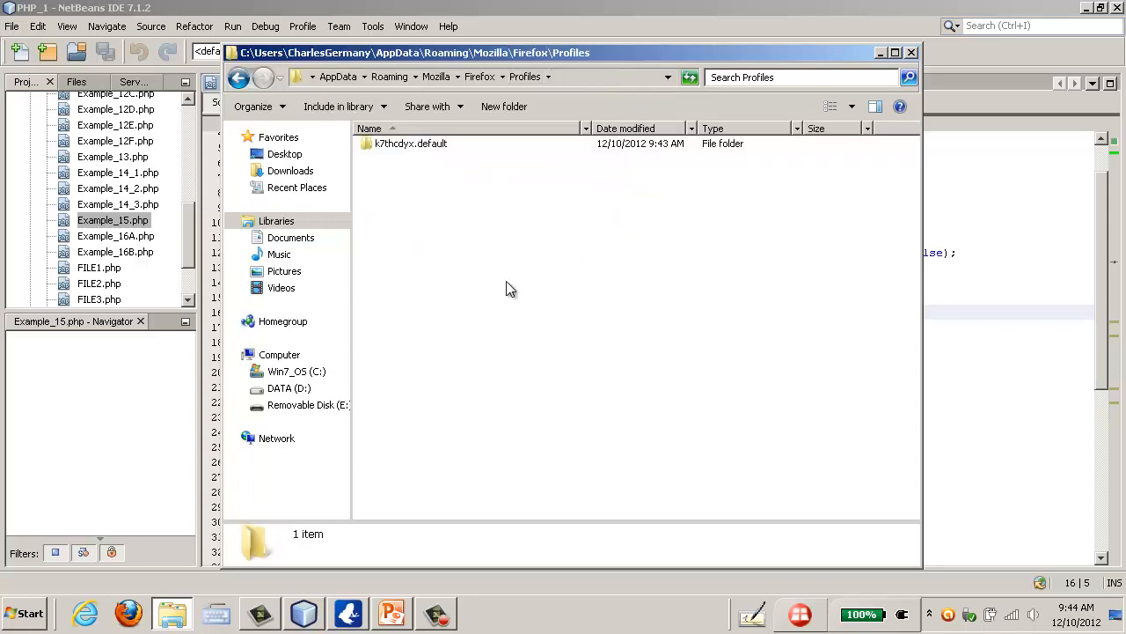
mouse_move(421, 162)
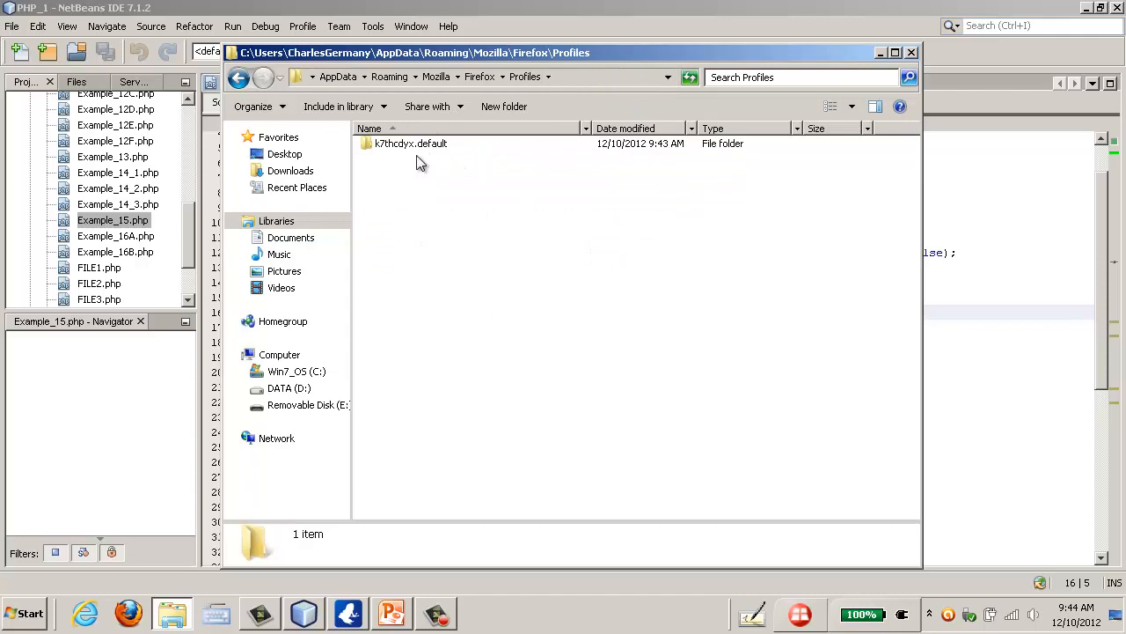
mouse_move(391, 144)
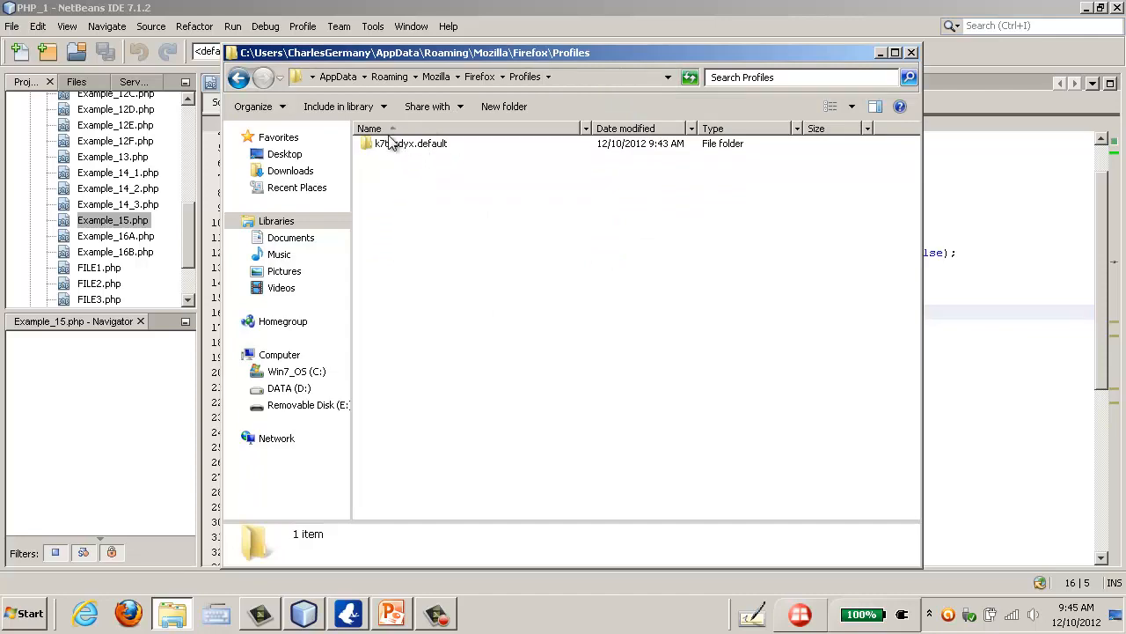
Browse the k7thcdyv.default profile folder containing cookies.sqlite, then close the window.
double_click(412, 143)
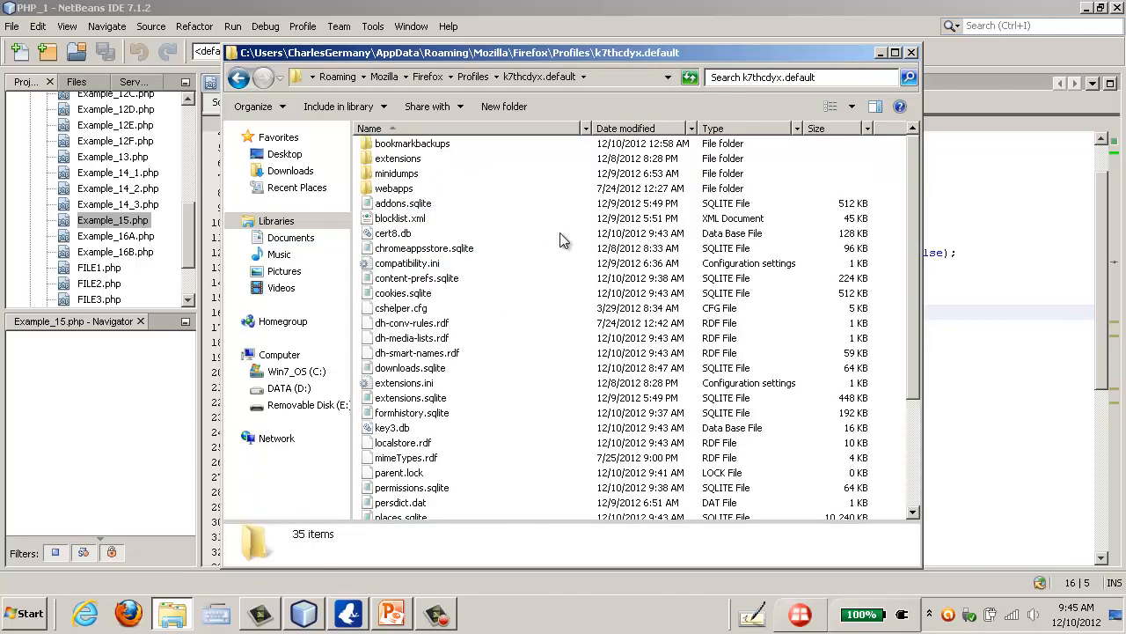
click(403, 292)
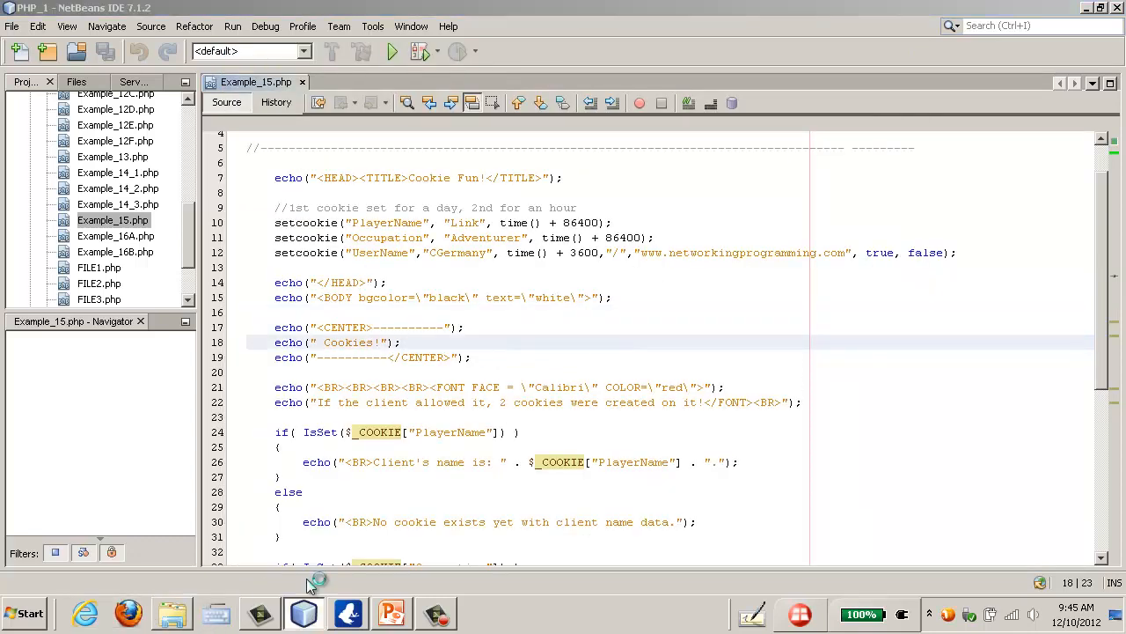
Switch to Firefox and bring up Tools > Options on the Privacy settings.
click(127, 612)
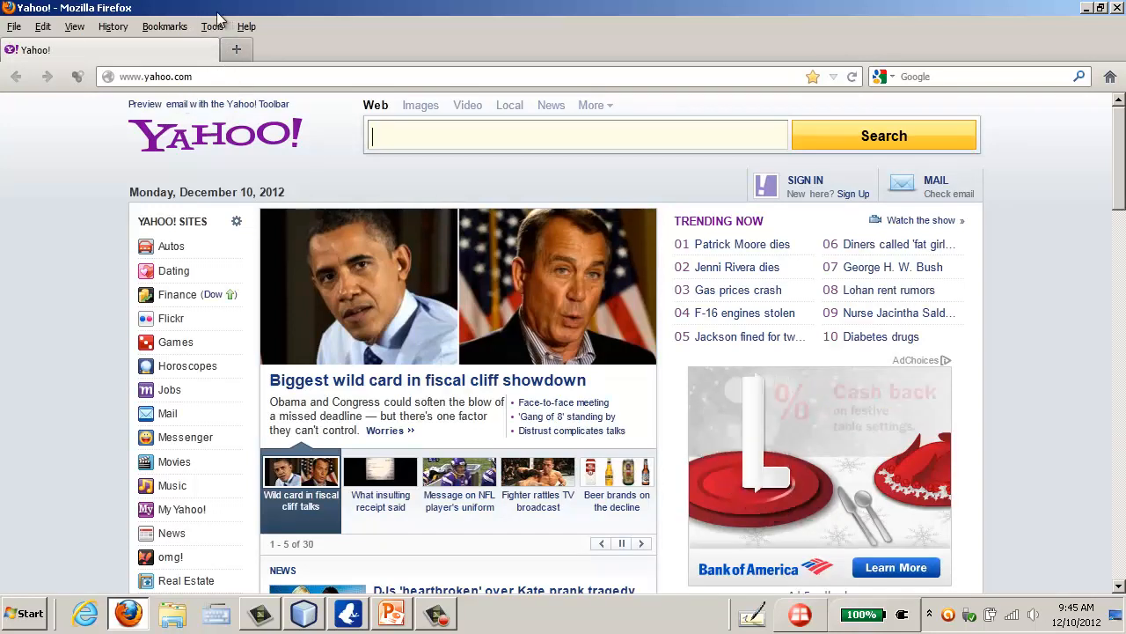
click(211, 27)
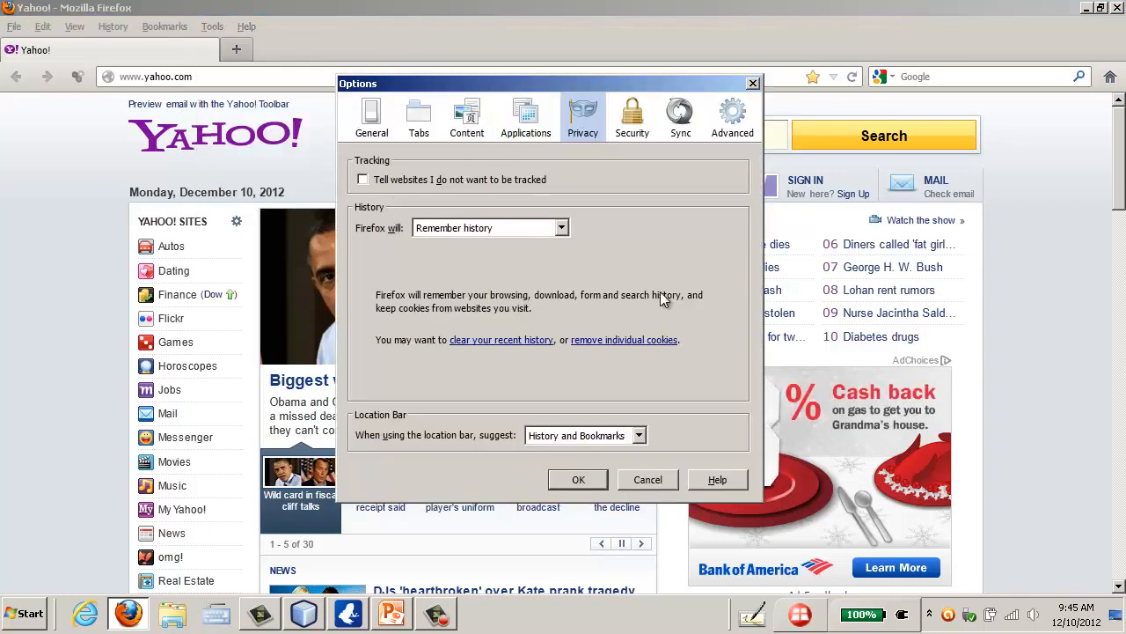
mouse_move(672, 345)
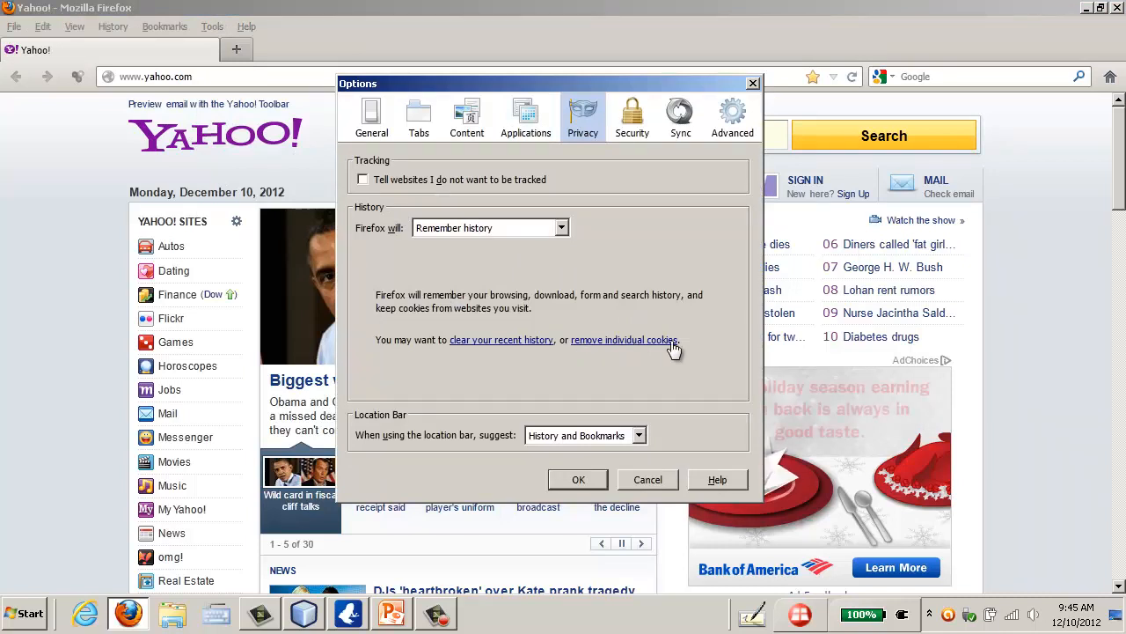
Show the stored cookies list and expand localhost to reveal PlayerName and Occupation.
click(623, 340)
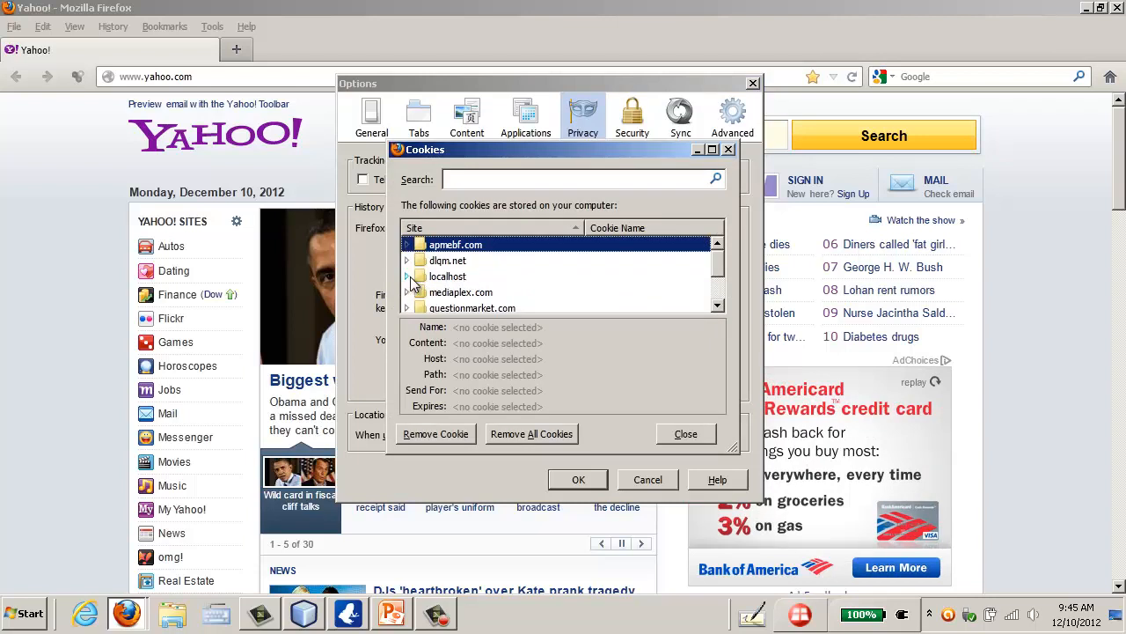
mouse_move(410, 280)
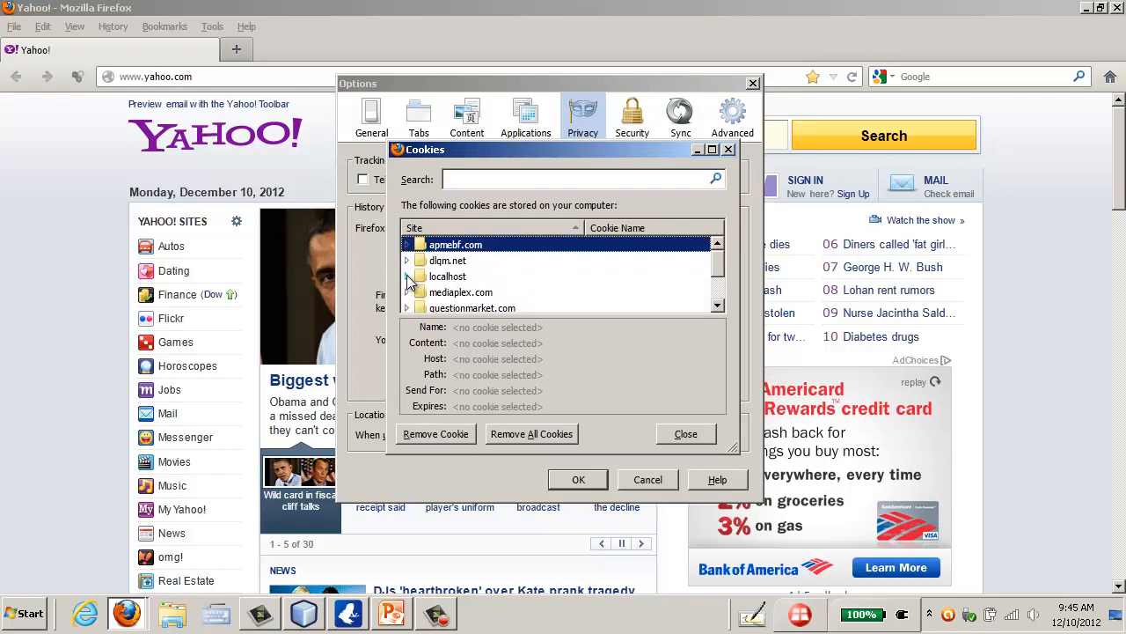
click(408, 276)
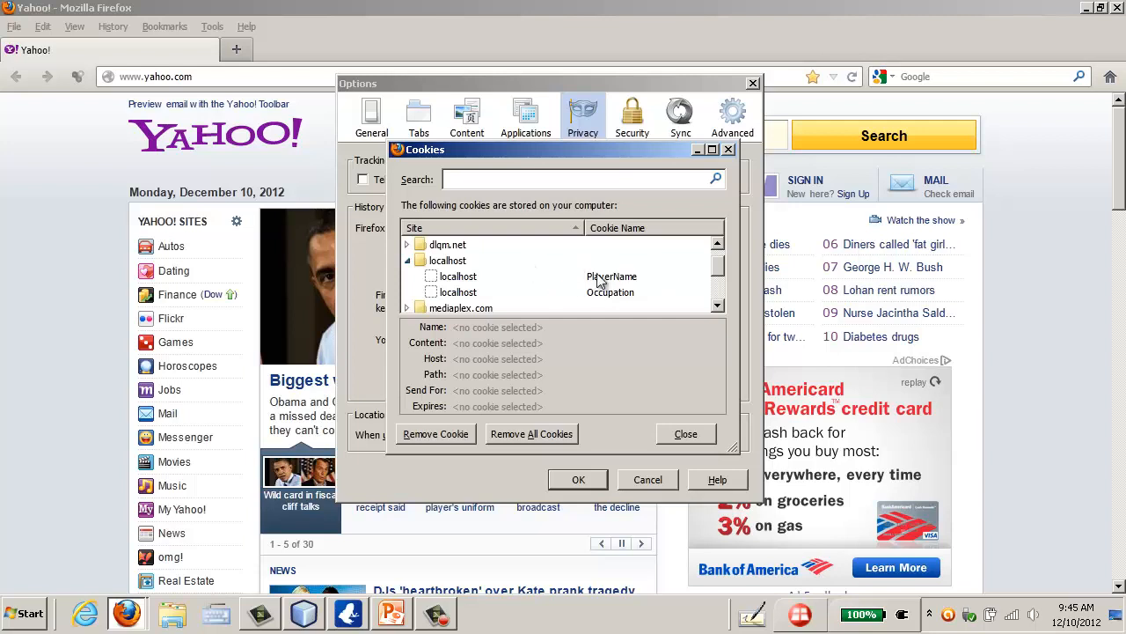
mouse_move(476, 299)
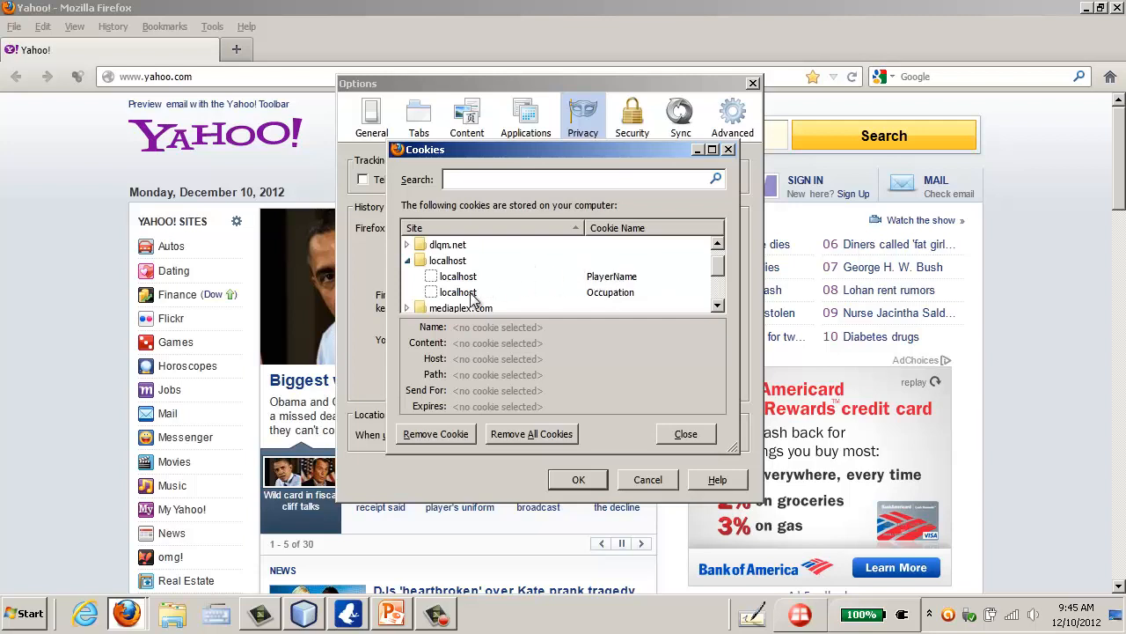
mouse_move(626, 465)
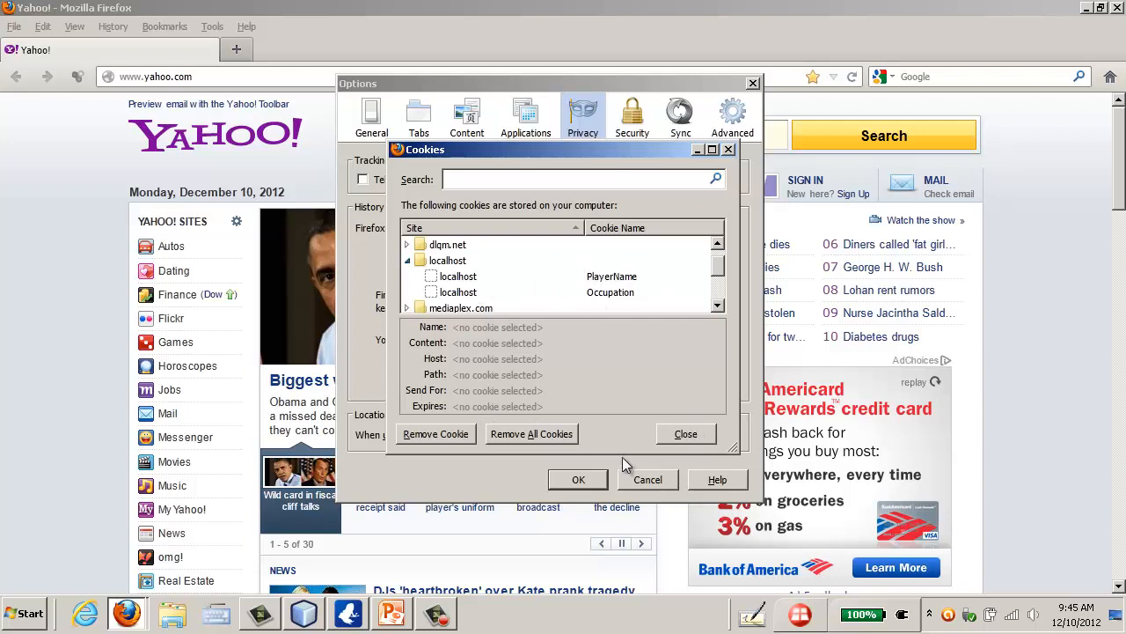
Close the cookie list and the Options dialog to return to NetBeans.
click(686, 433)
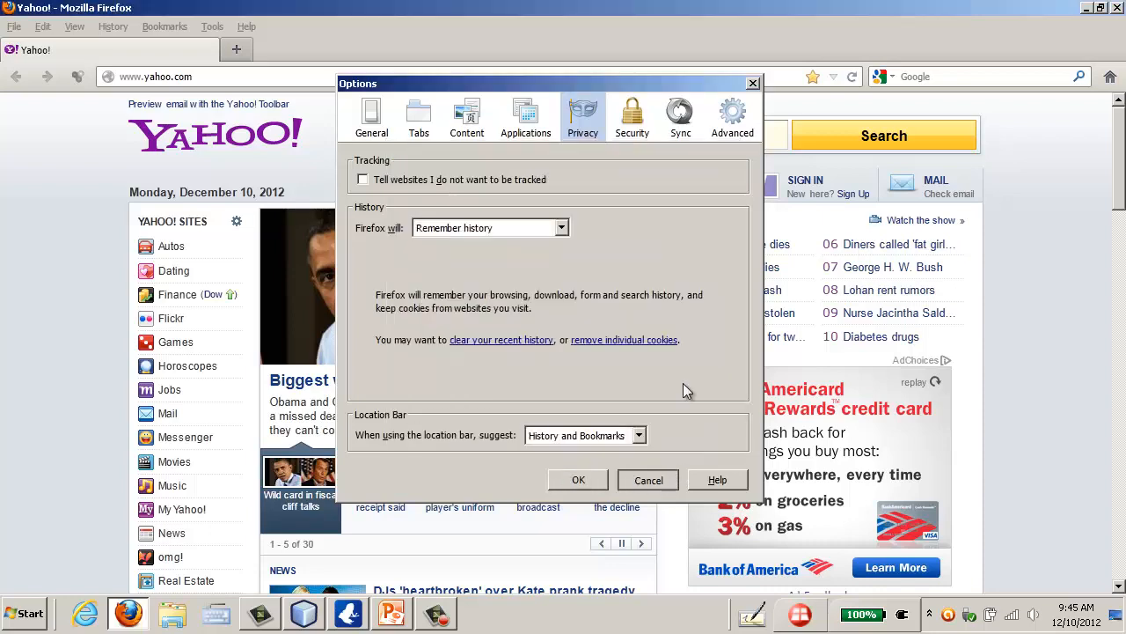
click(648, 479)
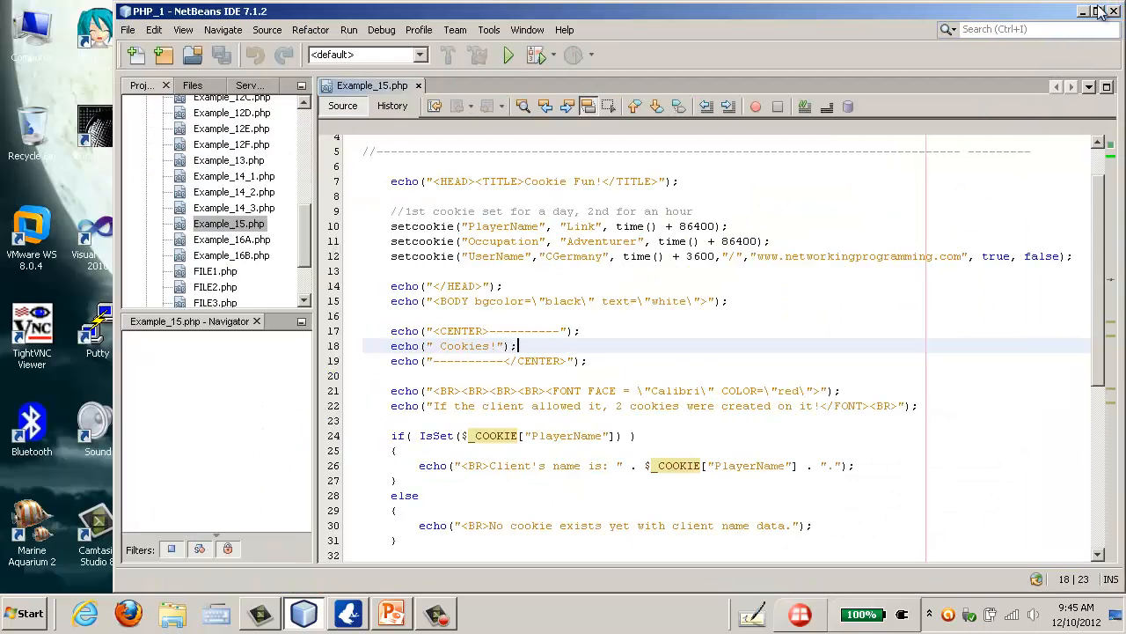
Minimize NetBeans, launch Internet Explorer on Yahoo briefly and close it again.
click(1084, 10)
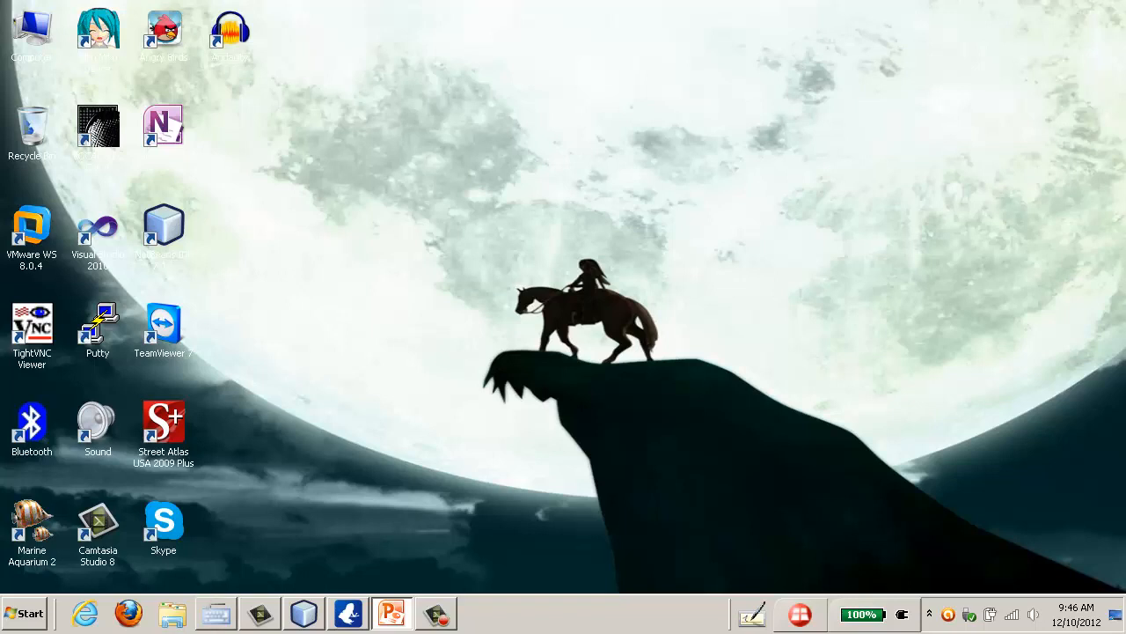
mouse_move(929, 264)
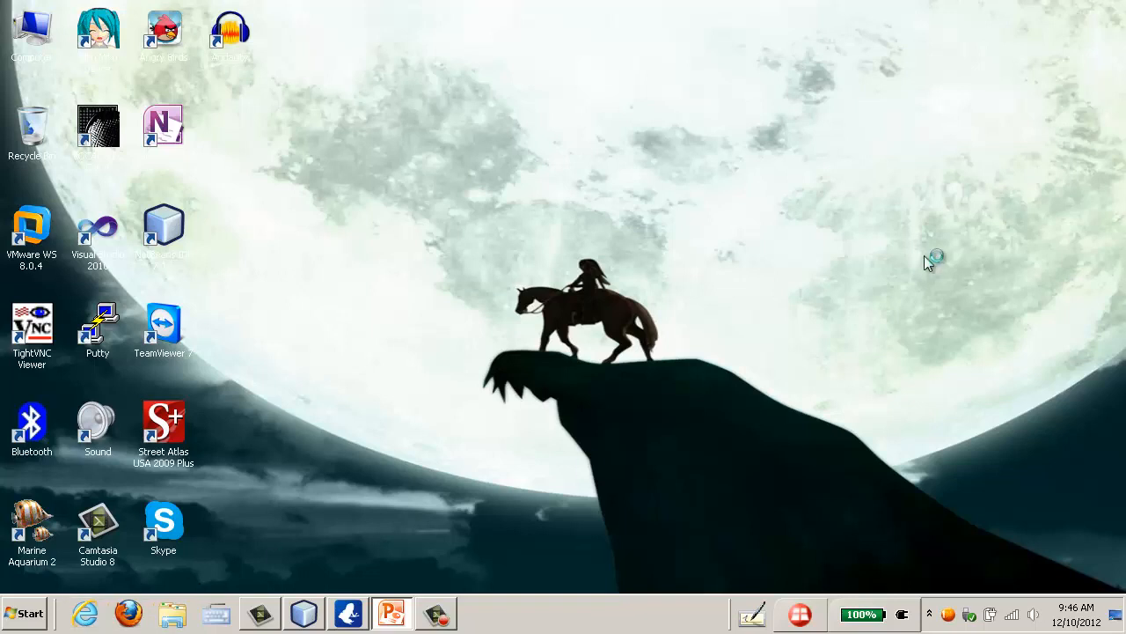
click(84, 612)
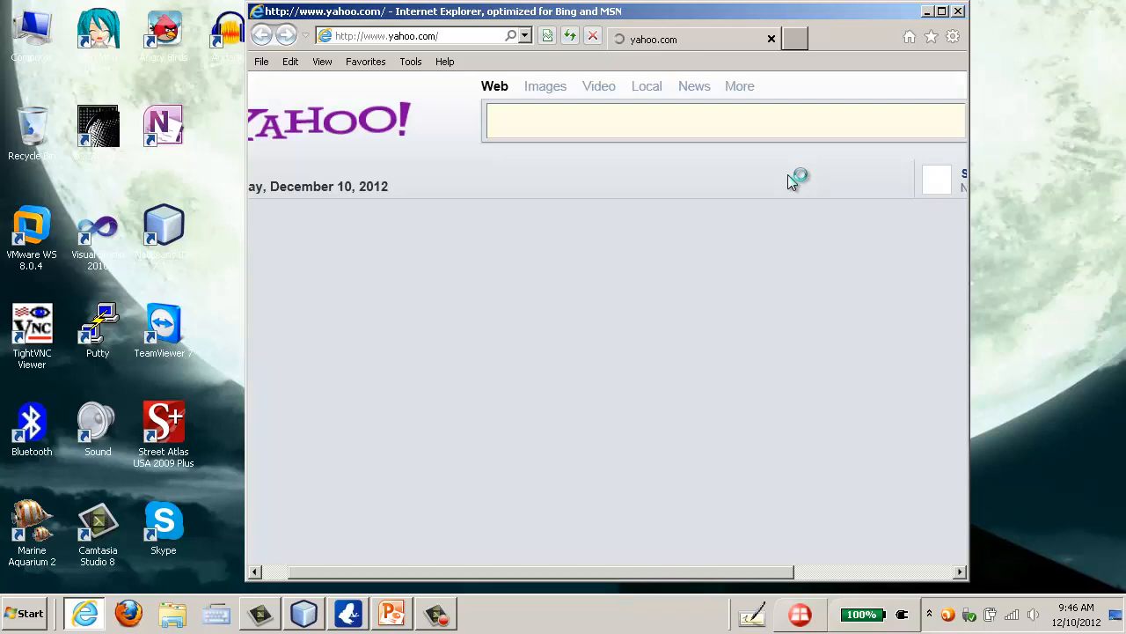
click(926, 10)
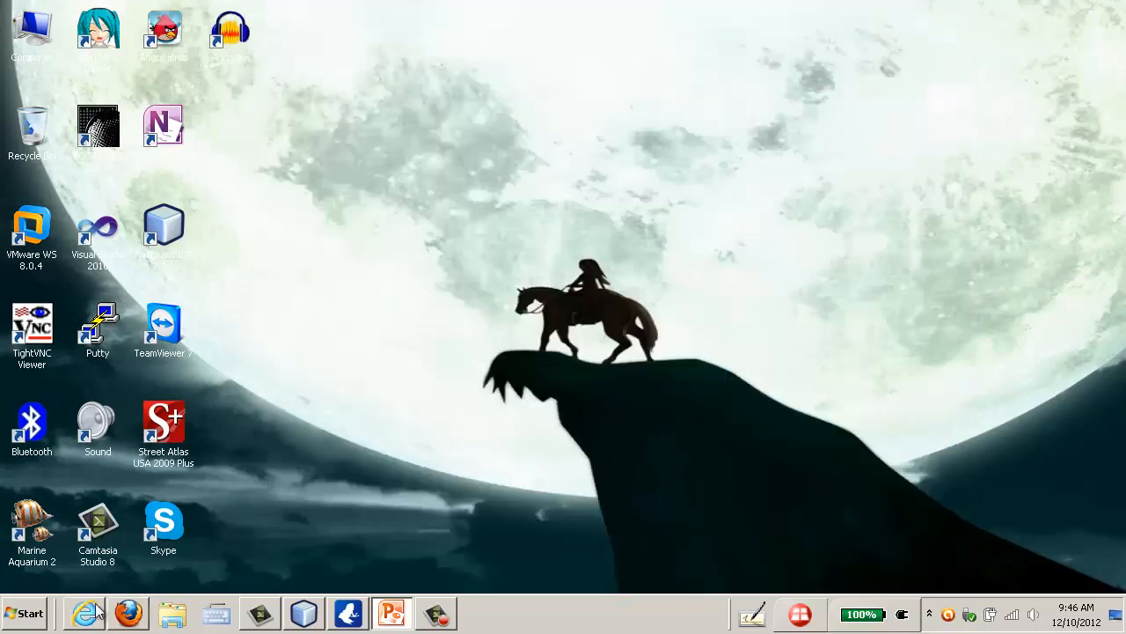
Start a Windows Explorer window and begin entering the Temporary Internet Files path under %localappdata%.
click(173, 612)
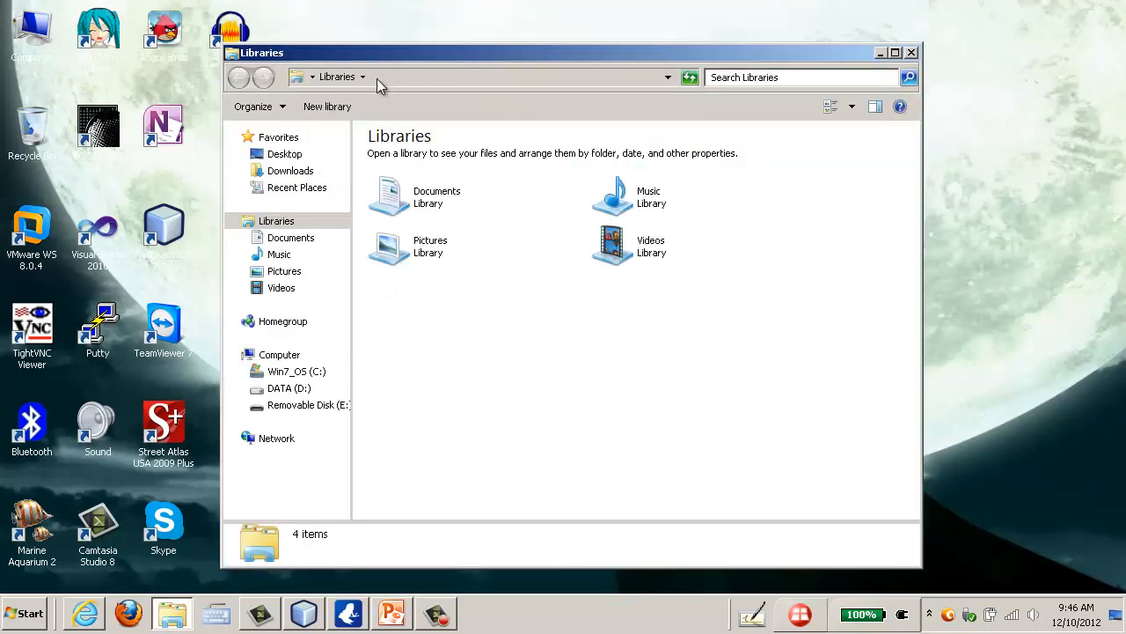
click(484, 77)
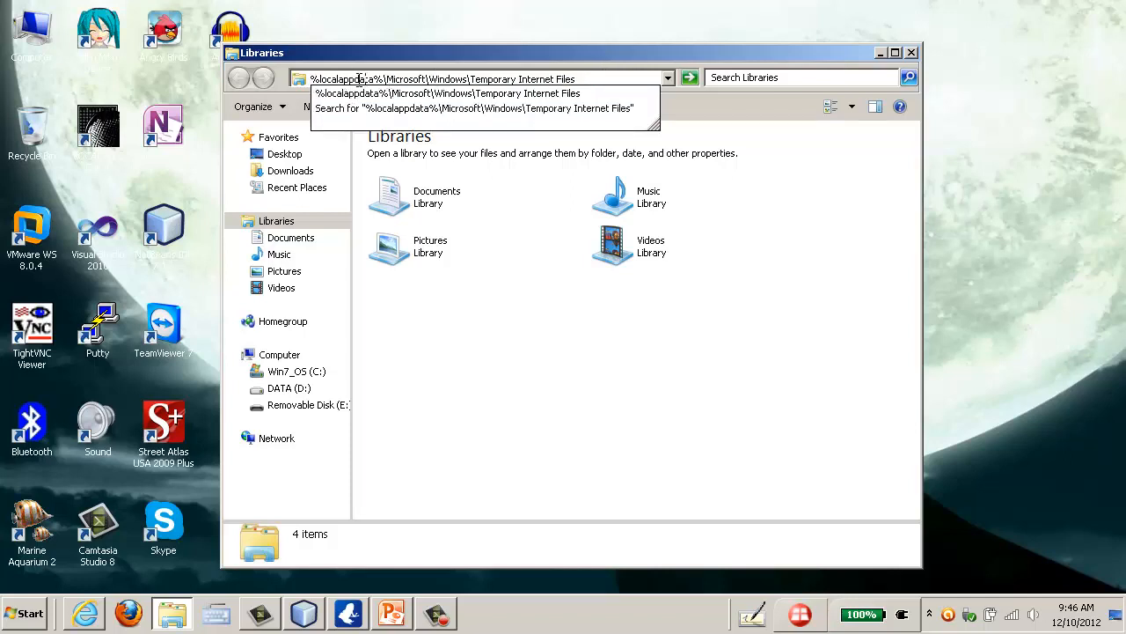
mouse_move(458, 81)
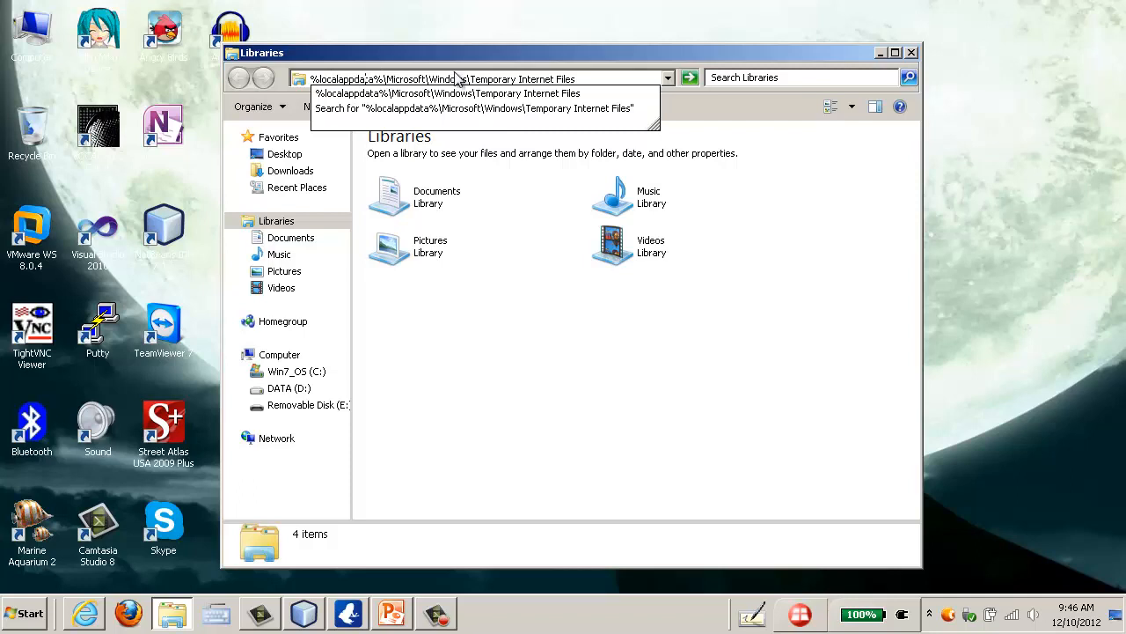